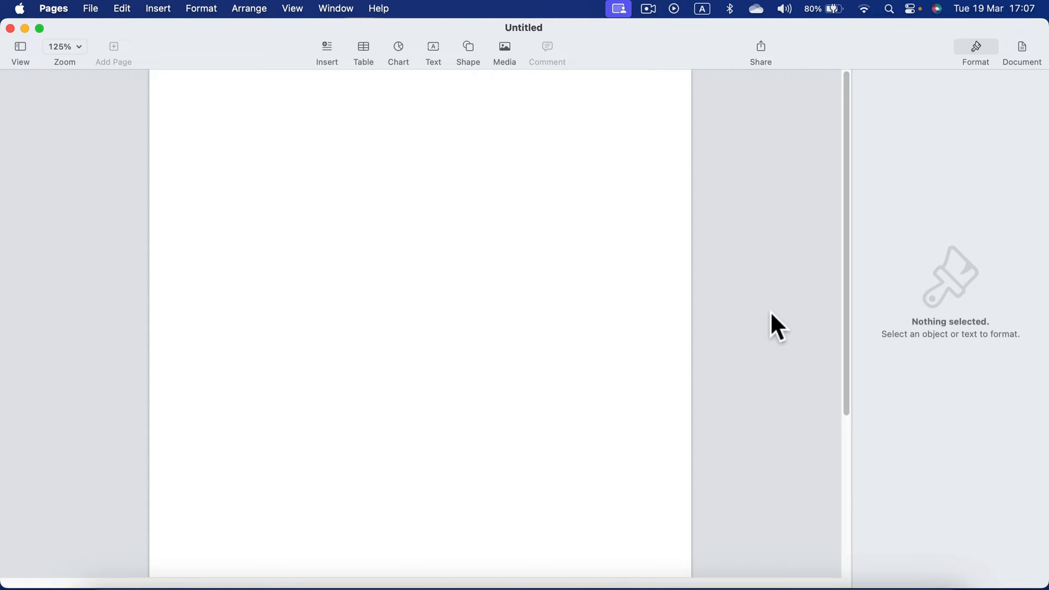
{"action": "mouse_move", "coordinate": [794, 317]}
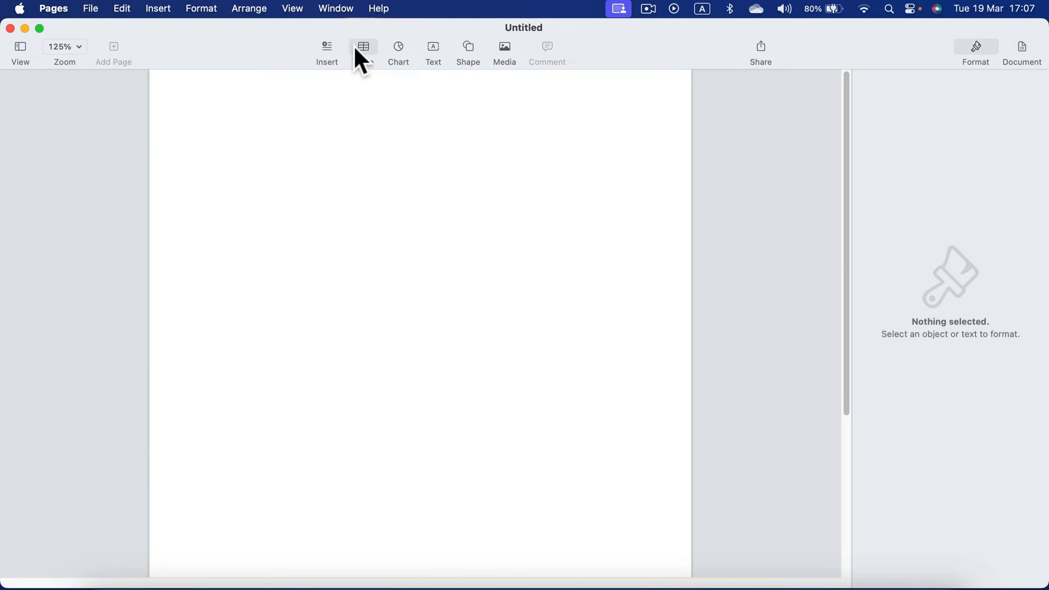
- Browse the table style gallery to the next set and back to the grey styles
{"action": "left_click", "coordinate": [362, 46]}
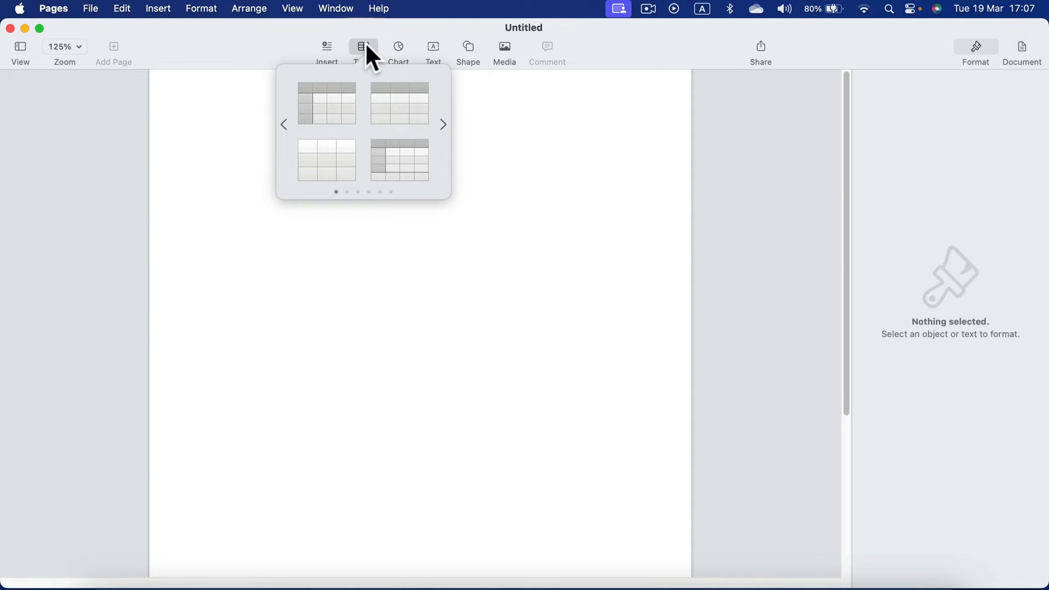
{"action": "mouse_move", "coordinate": [394, 120]}
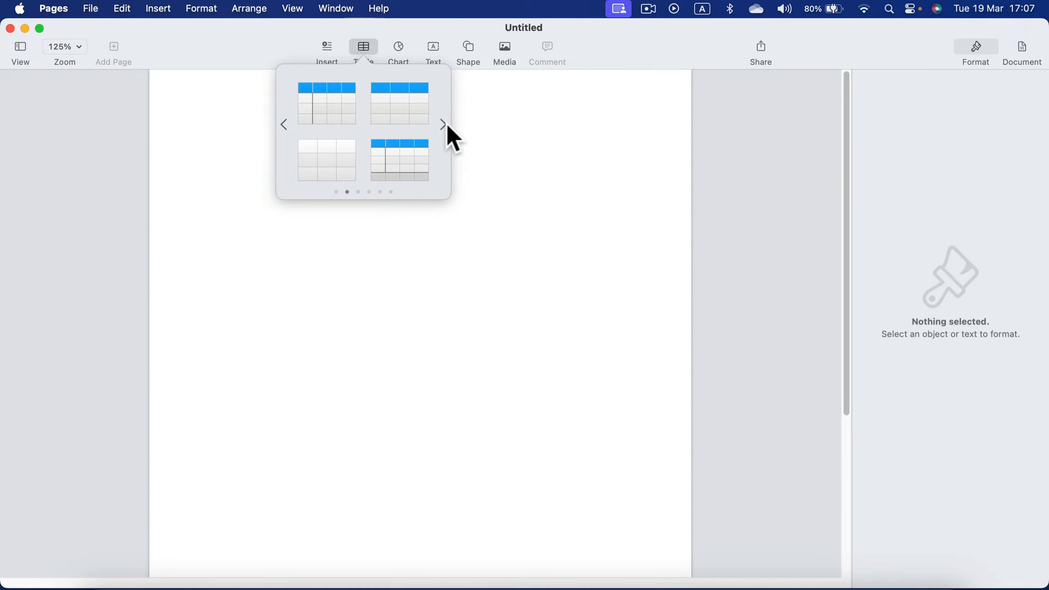
{"action": "left_click", "coordinate": [442, 125]}
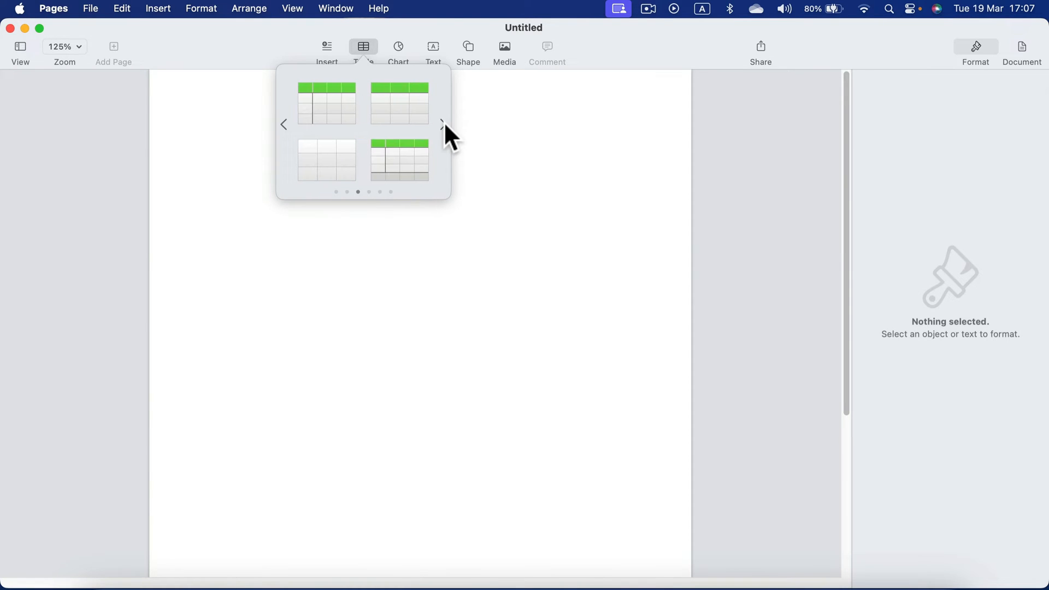
{"action": "left_click", "coordinate": [284, 124]}
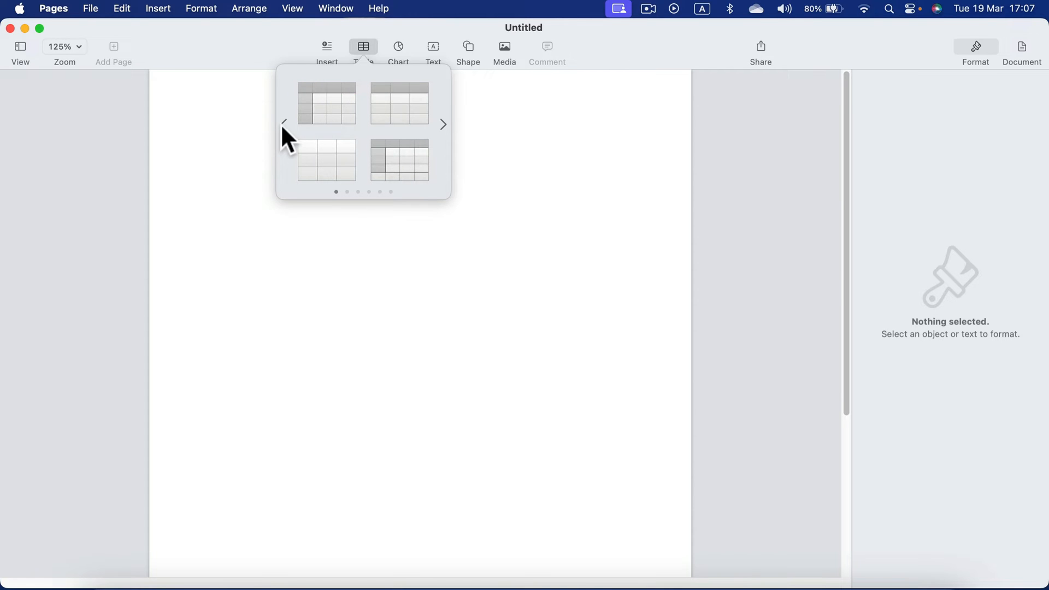
{"action": "mouse_move", "coordinate": [330, 169]}
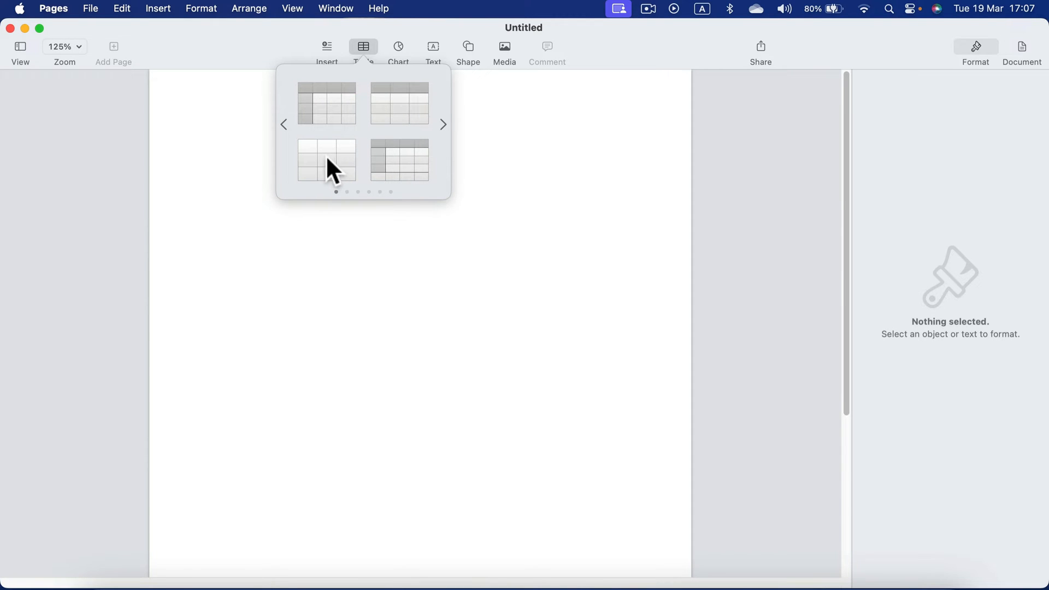
{"action": "mouse_move", "coordinate": [328, 171]}
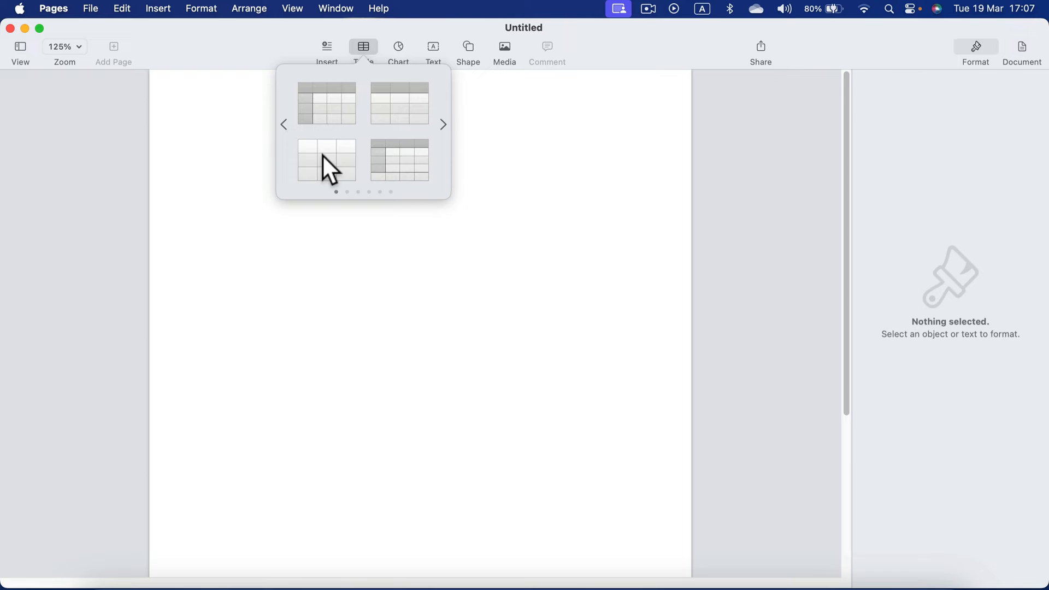
- Insert a plain grey table and set it to 3 columns
{"action": "left_click", "coordinate": [327, 161]}
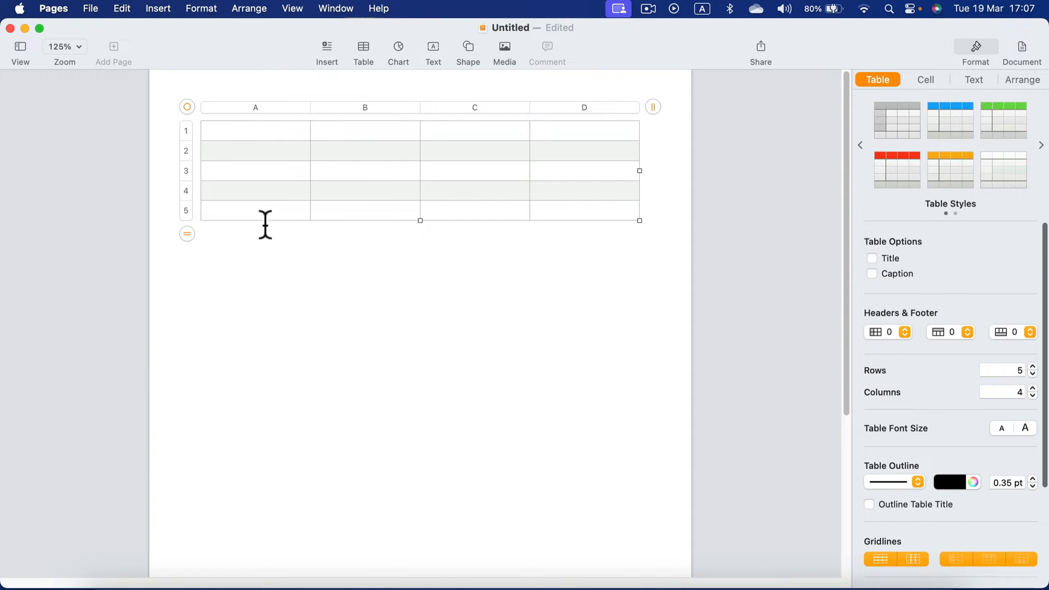
{"action": "mouse_move", "coordinate": [240, 144]}
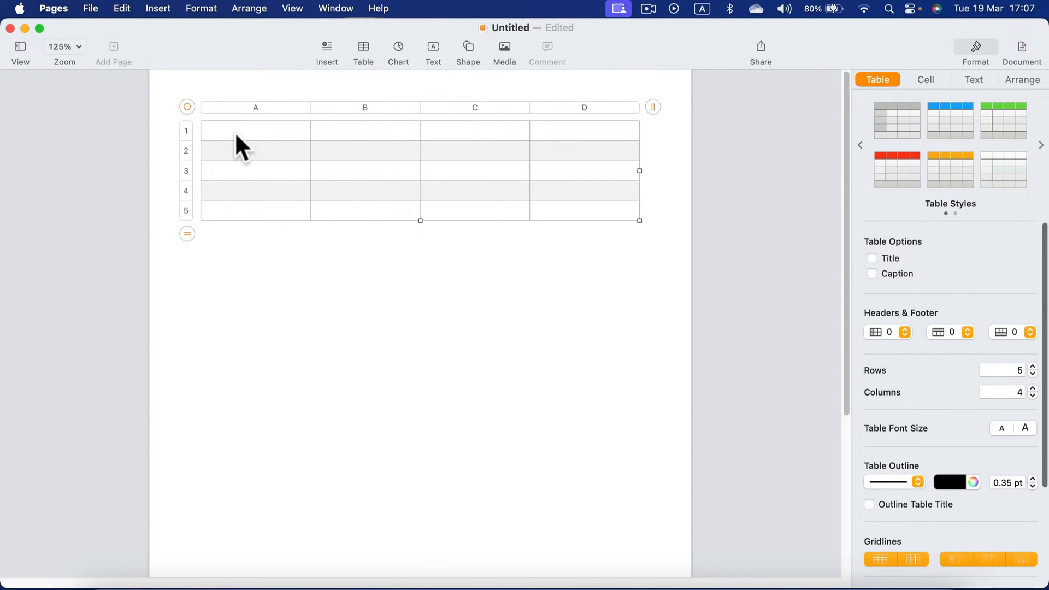
{"action": "mouse_move", "coordinate": [282, 151]}
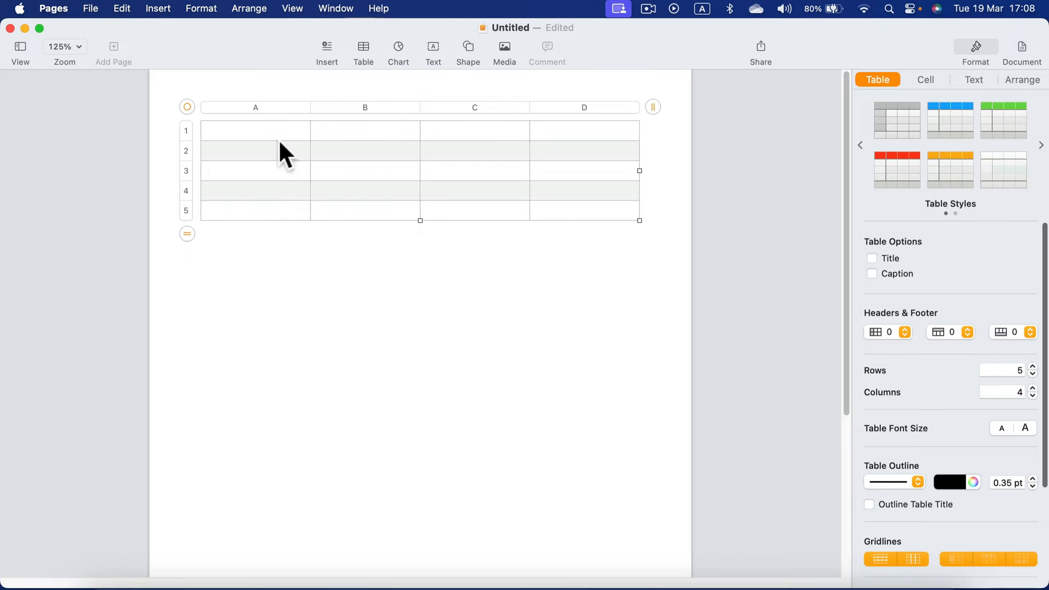
{"action": "mouse_move", "coordinate": [291, 198]}
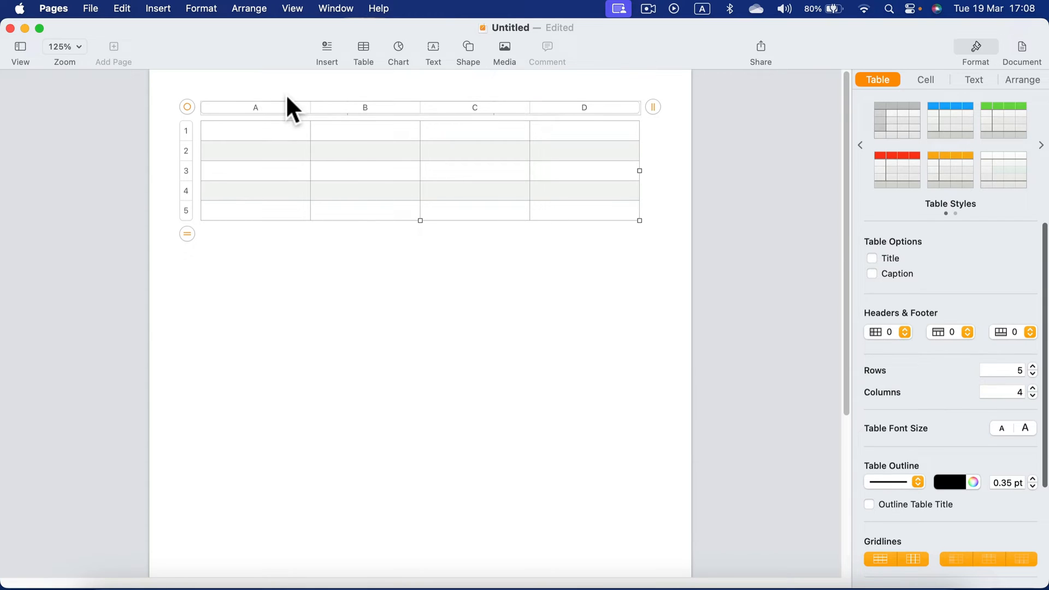
{"action": "mouse_move", "coordinate": [711, 122]}
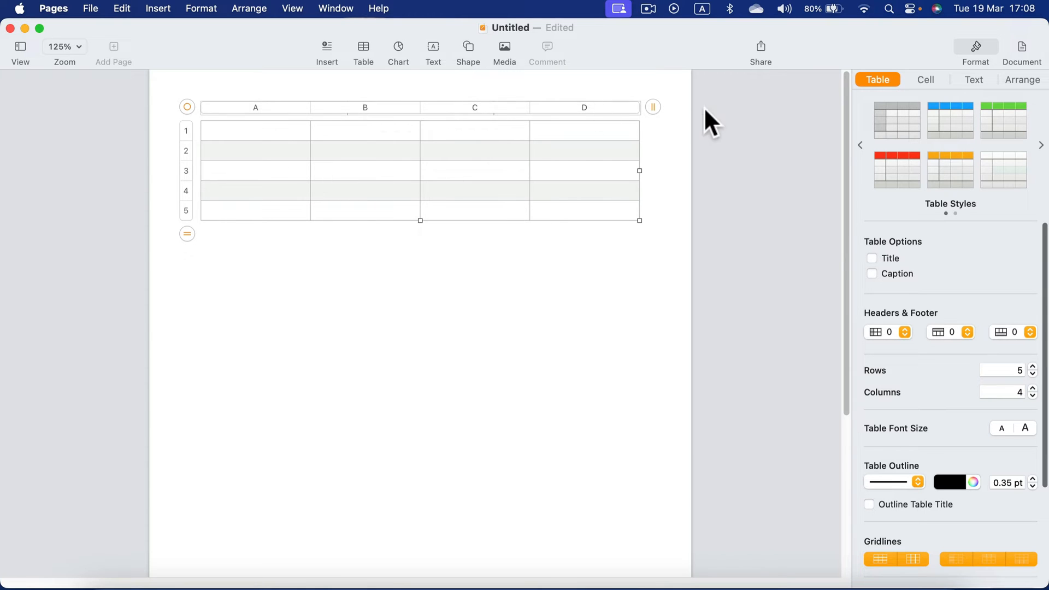
{"action": "mouse_move", "coordinate": [659, 120]}
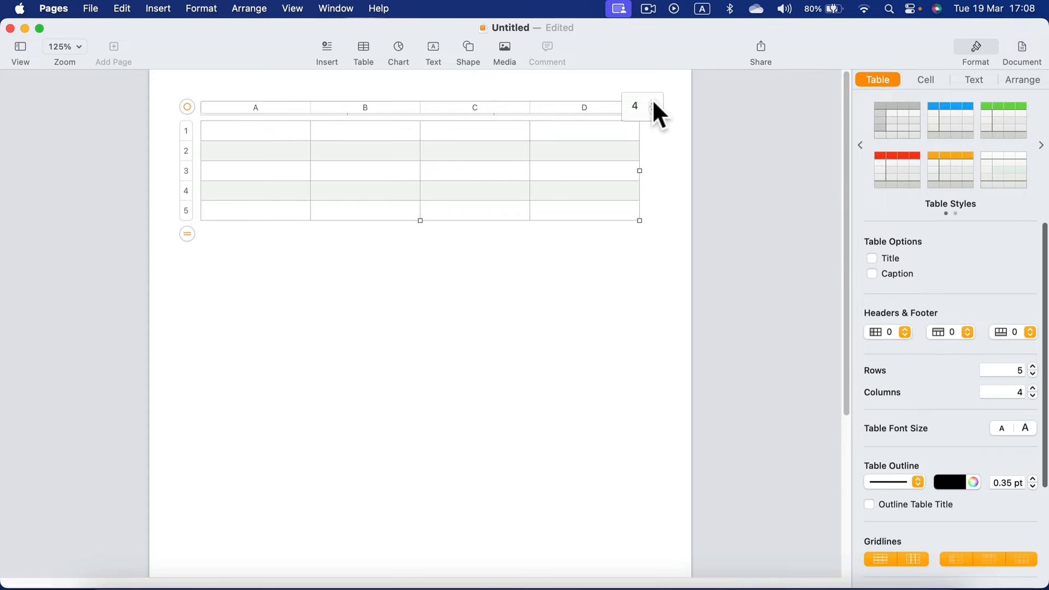
{"action": "mouse_move", "coordinate": [659, 120]}
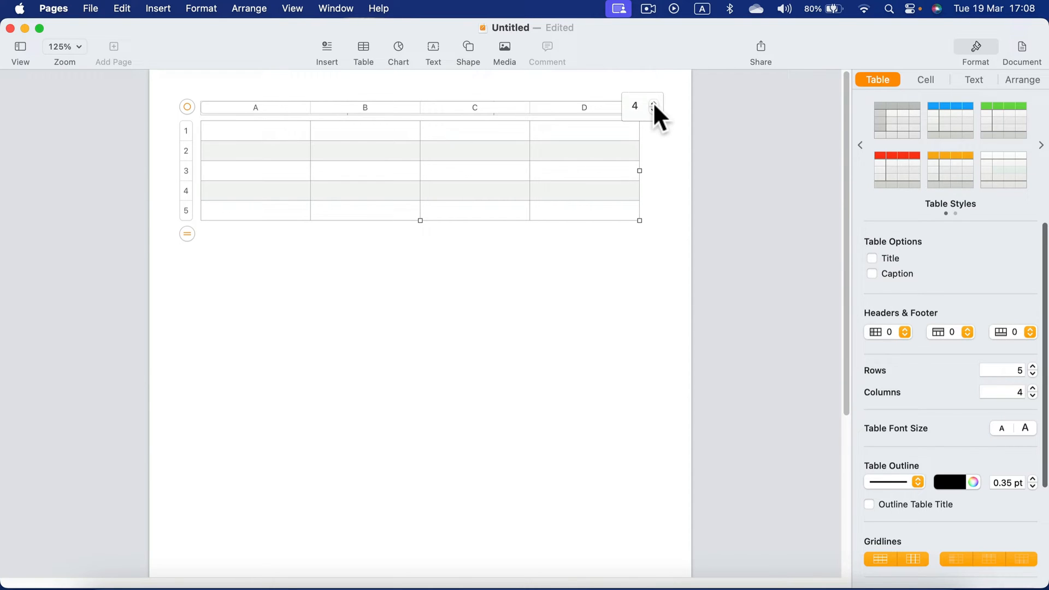
{"action": "left_click", "coordinate": [653, 103]}
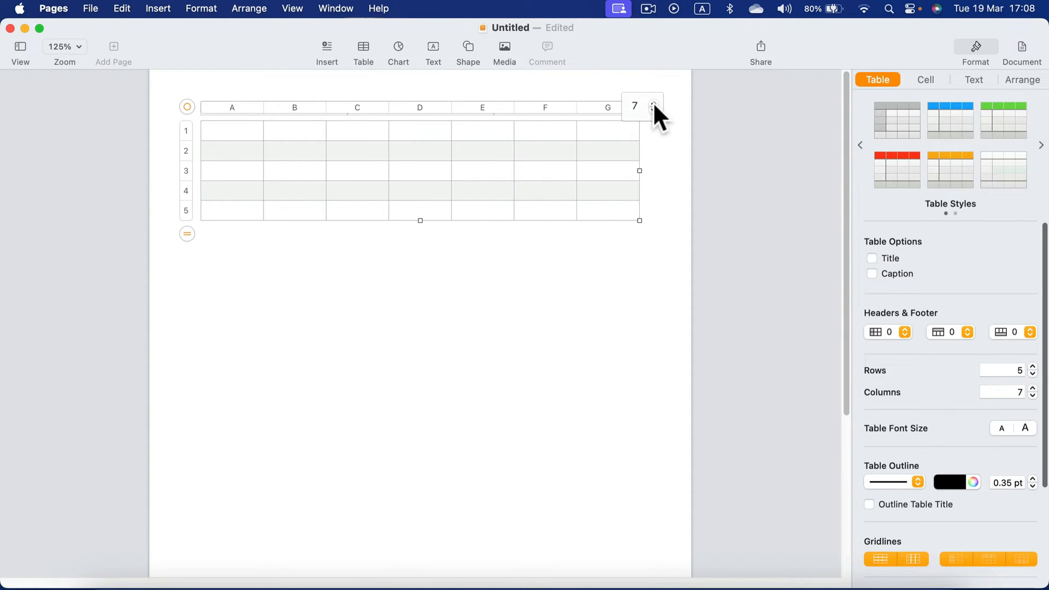
{"action": "left_click", "coordinate": [653, 103]}
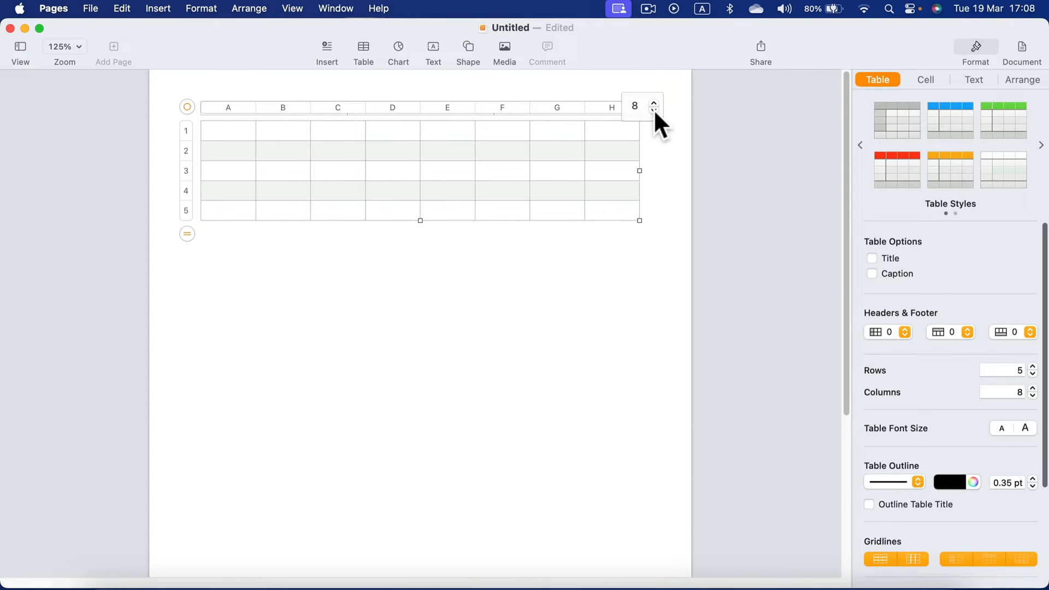
{"action": "left_click", "coordinate": [653, 111]}
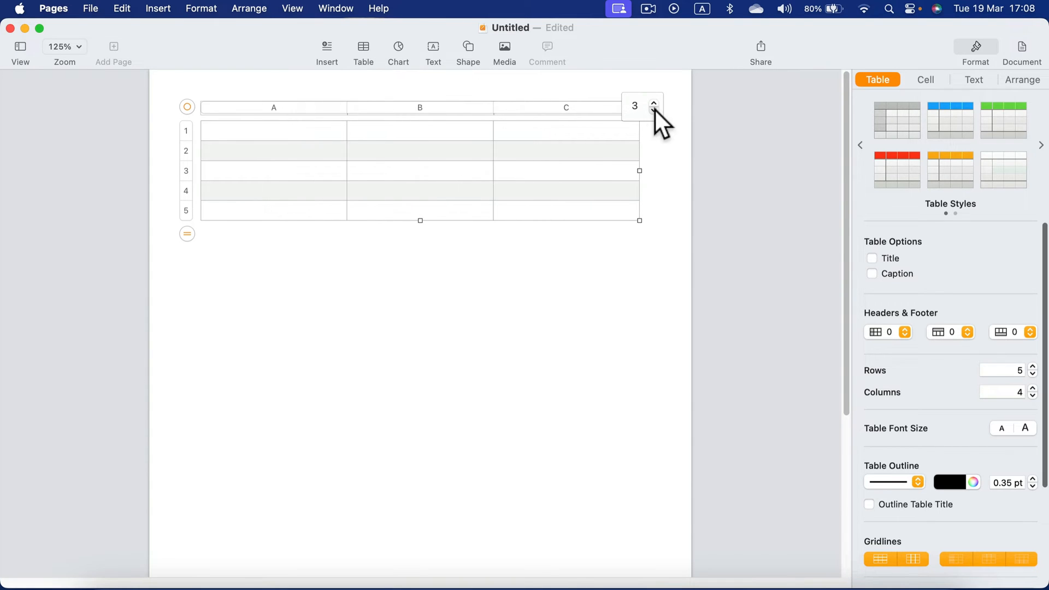
{"action": "left_click", "coordinate": [273, 199]}
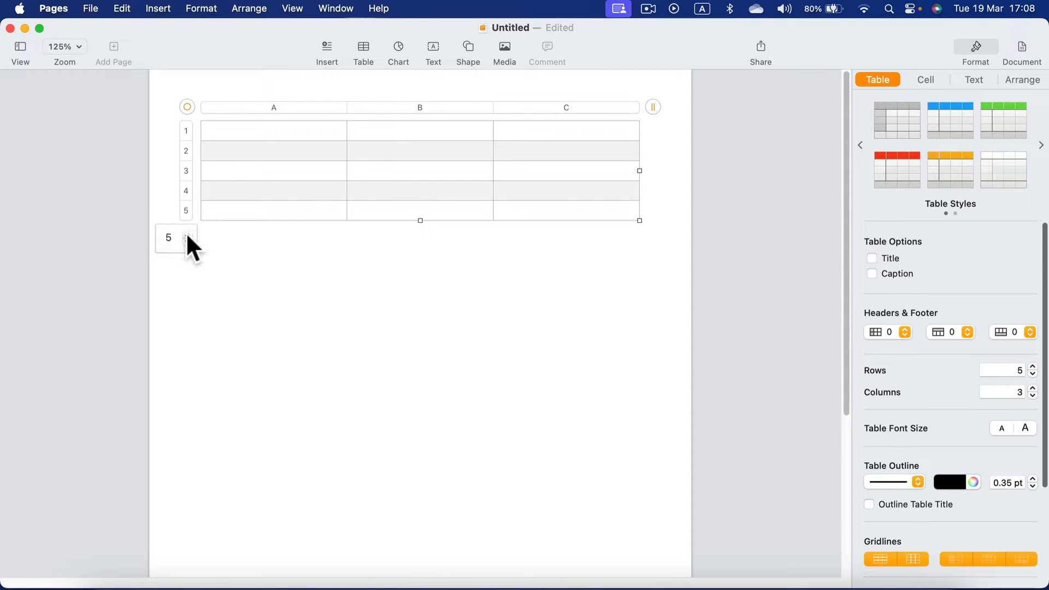
- Adjust the row handle so the table has 13 rows
{"action": "left_click", "coordinate": [188, 240]}
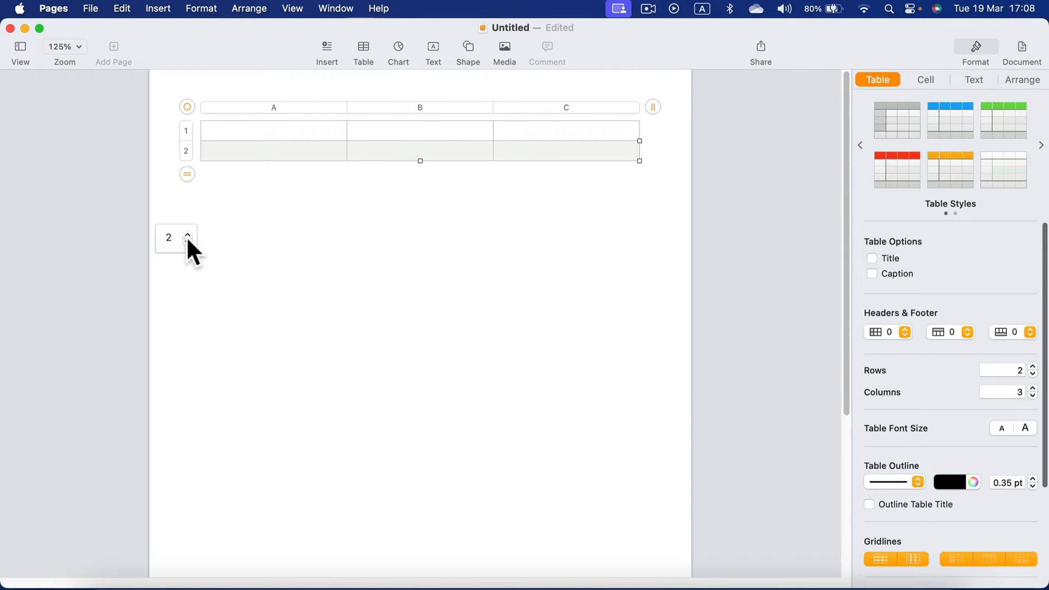
{"action": "left_click", "coordinate": [189, 234]}
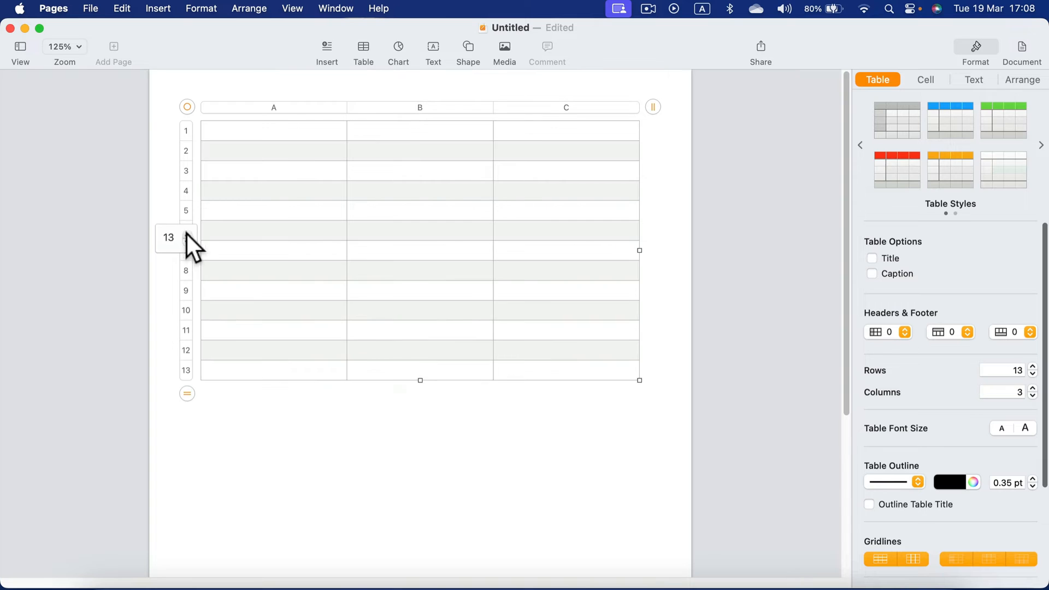
{"action": "left_click", "coordinate": [188, 234]}
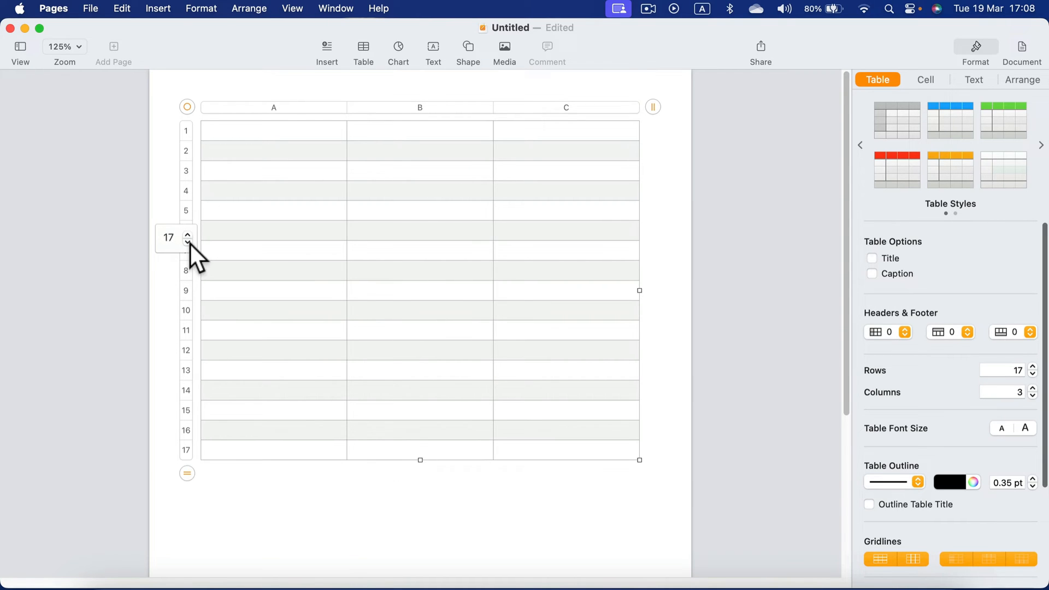
{"action": "left_click", "coordinate": [188, 241]}
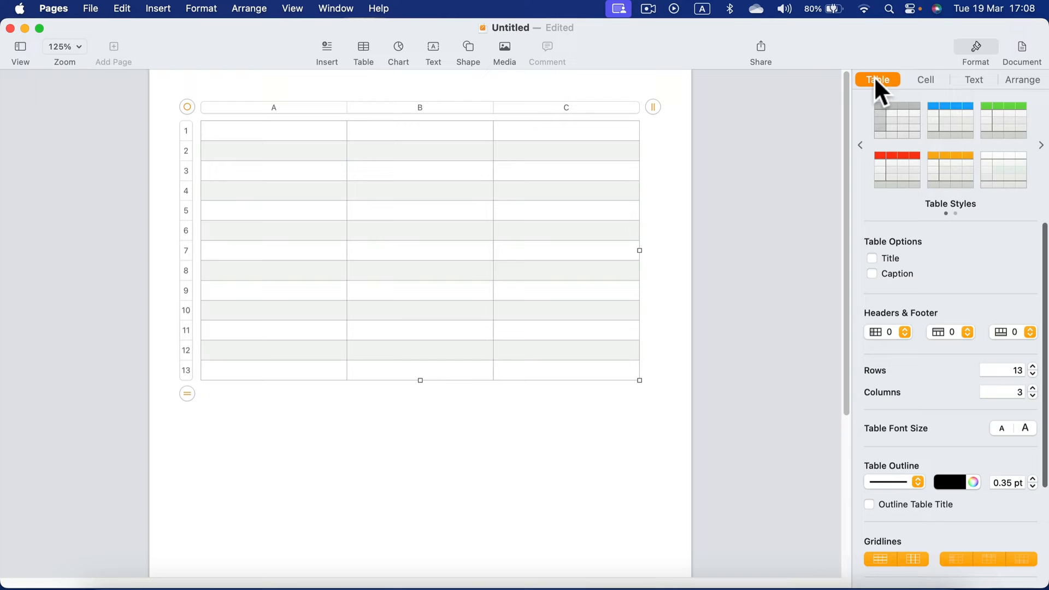
{"action": "left_click", "coordinate": [973, 80]}
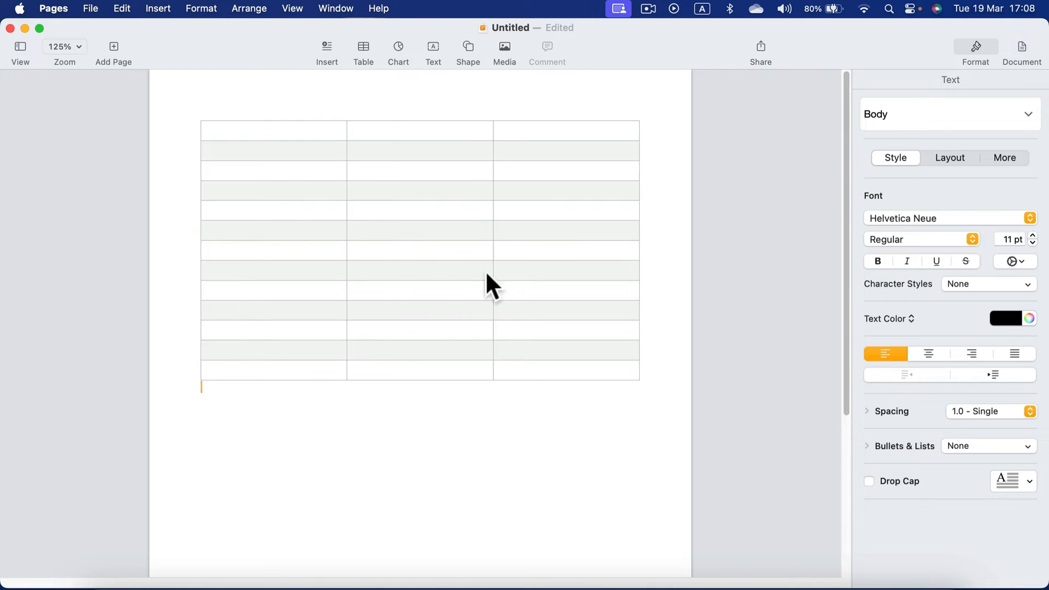
{"action": "mouse_move", "coordinate": [297, 141]}
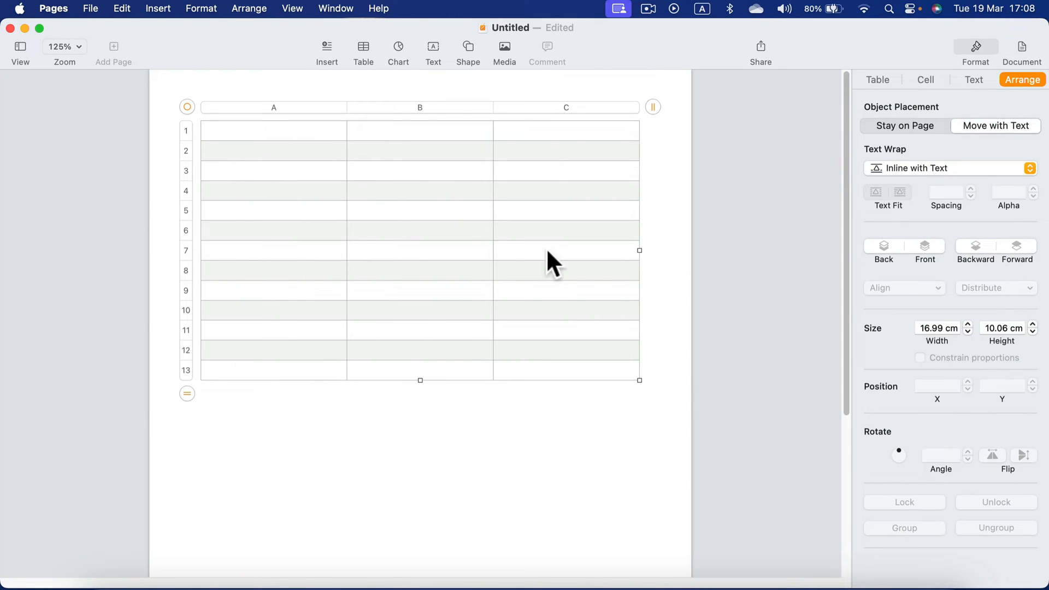
{"action": "left_click", "coordinate": [878, 80]}
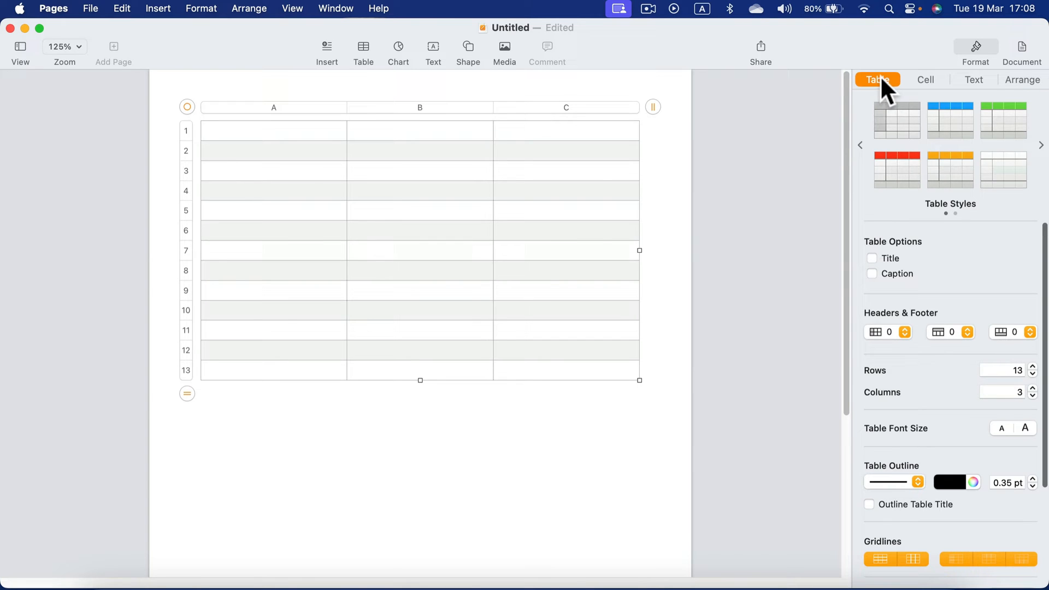
{"action": "mouse_move", "coordinate": [883, 94]}
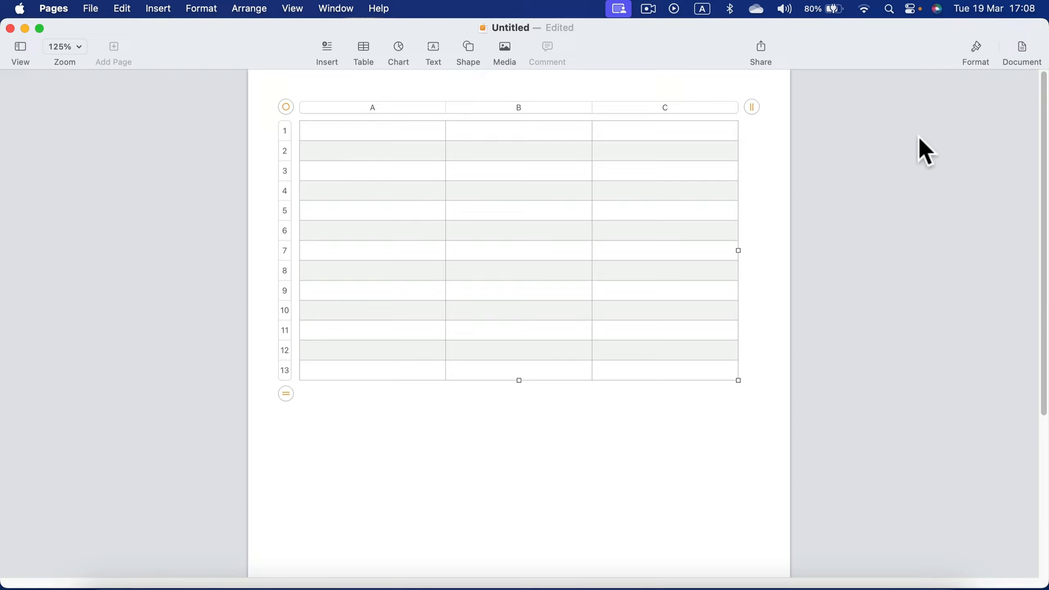
{"action": "left_click", "coordinate": [975, 46]}
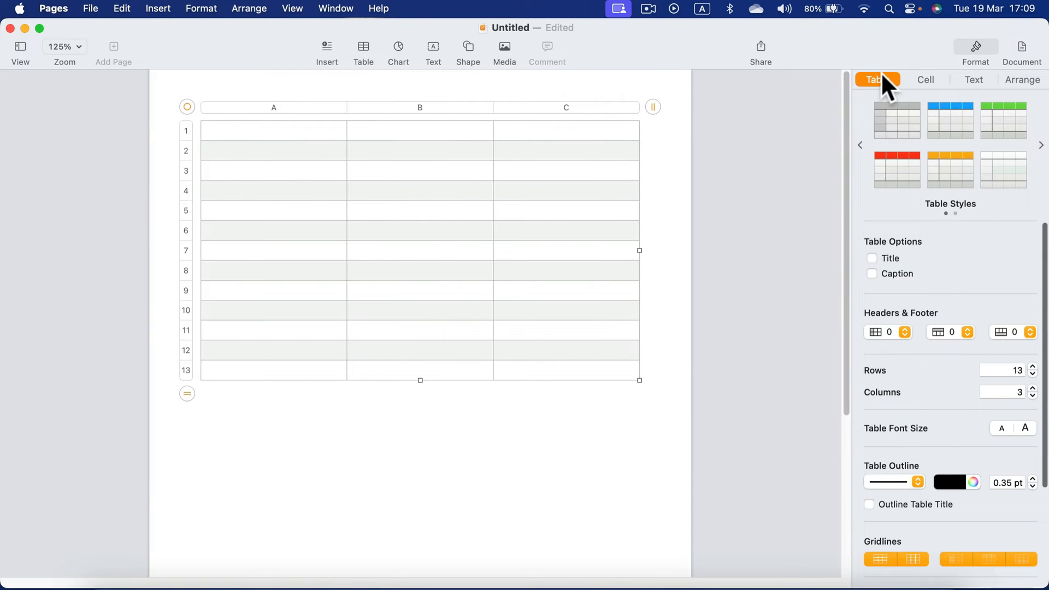
{"action": "mouse_move", "coordinate": [866, 343]}
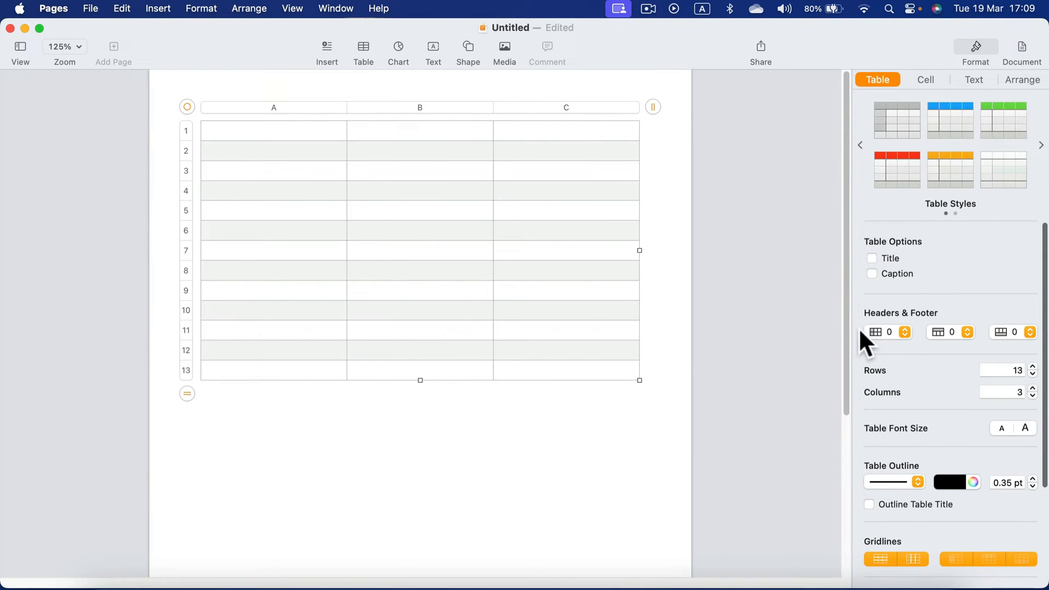
- Keep zero header columns, add one header row and apply the green-header style
{"action": "left_click", "coordinate": [876, 332]}
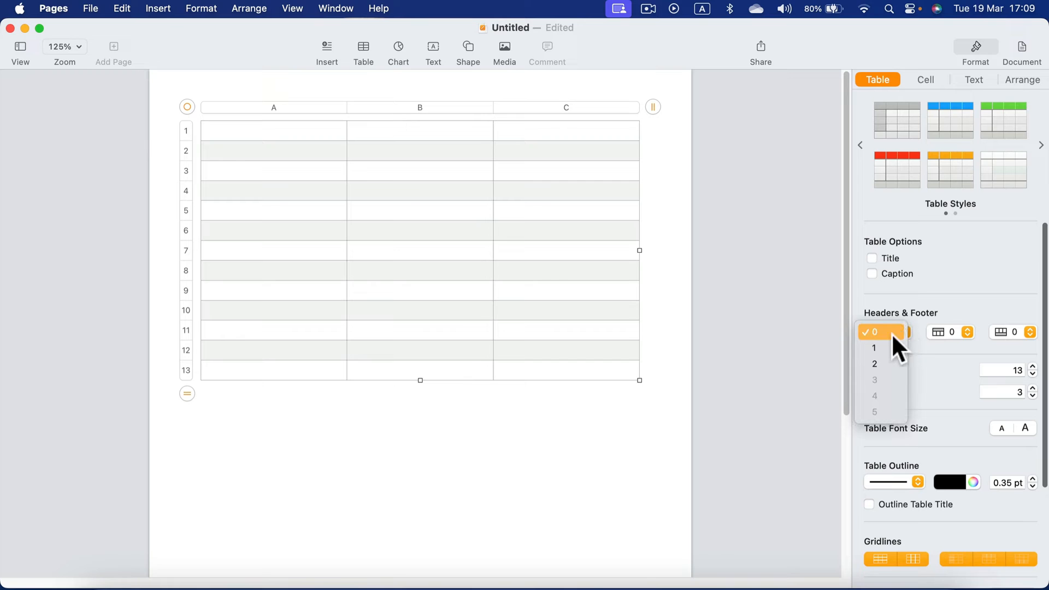
{"action": "left_click", "coordinate": [874, 348]}
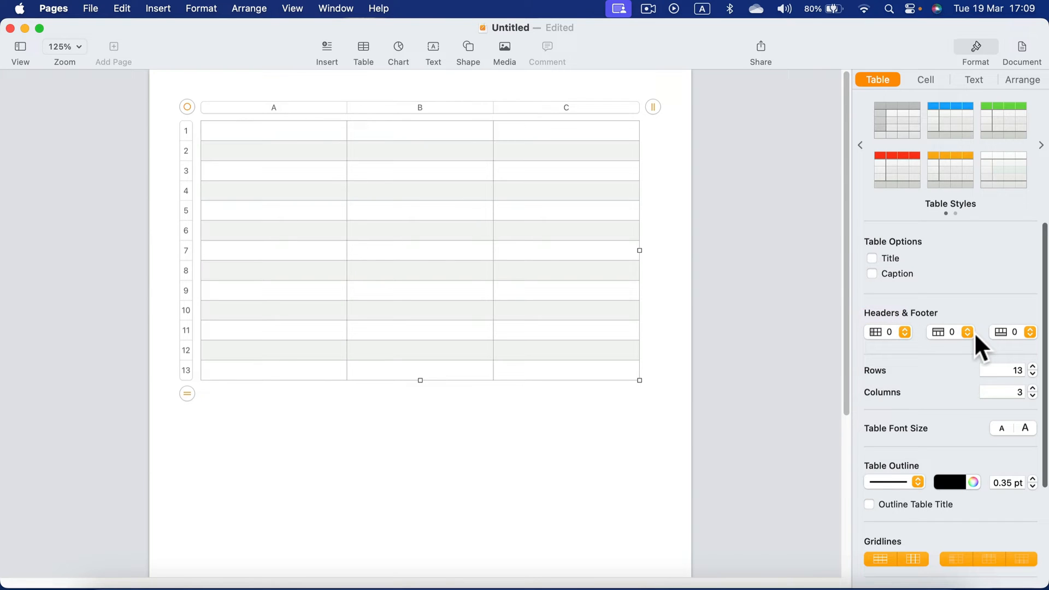
{"action": "left_click", "coordinate": [966, 328]}
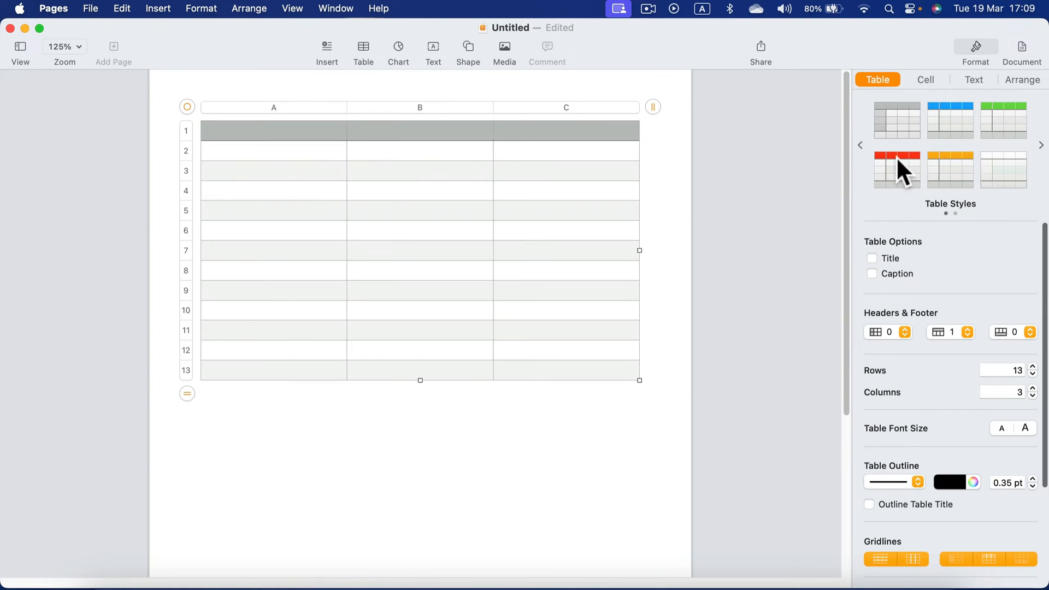
{"action": "left_click", "coordinate": [1002, 120]}
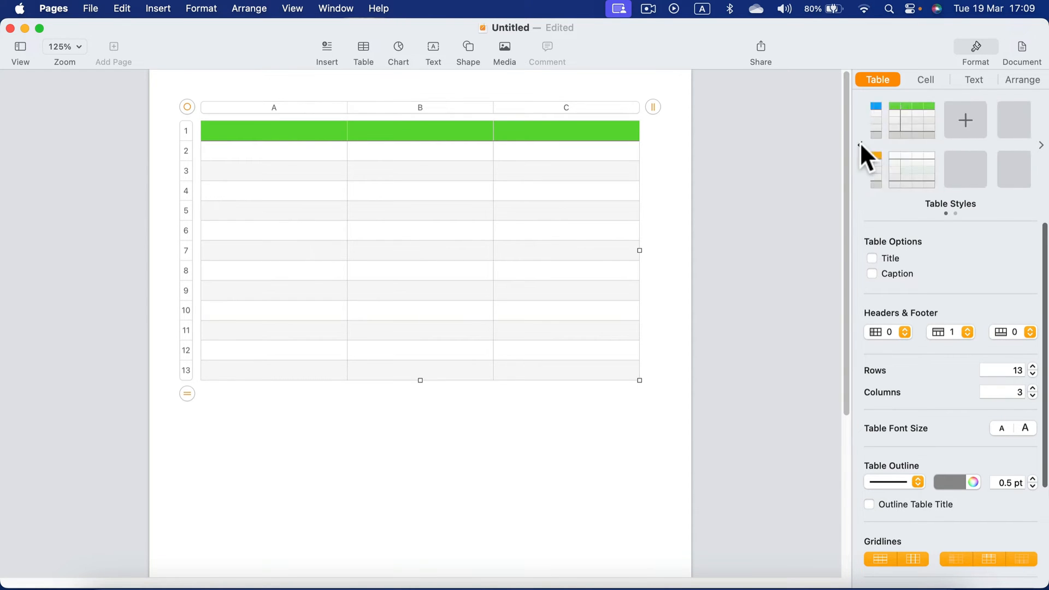
{"action": "left_click", "coordinate": [1039, 146]}
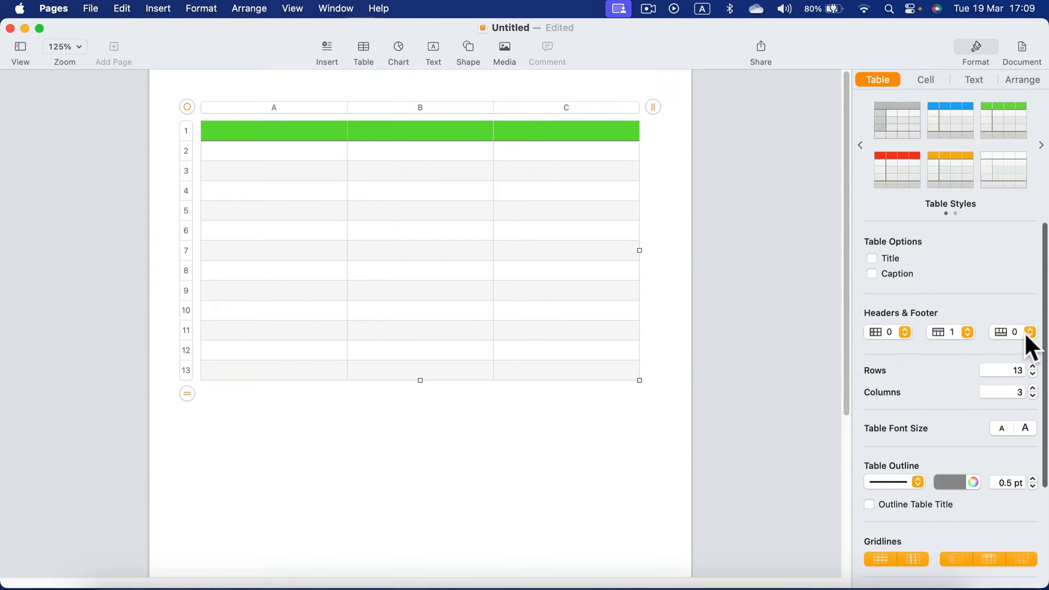
- Add a footer row to the table and then remove it again
{"action": "left_click", "coordinate": [1031, 332]}
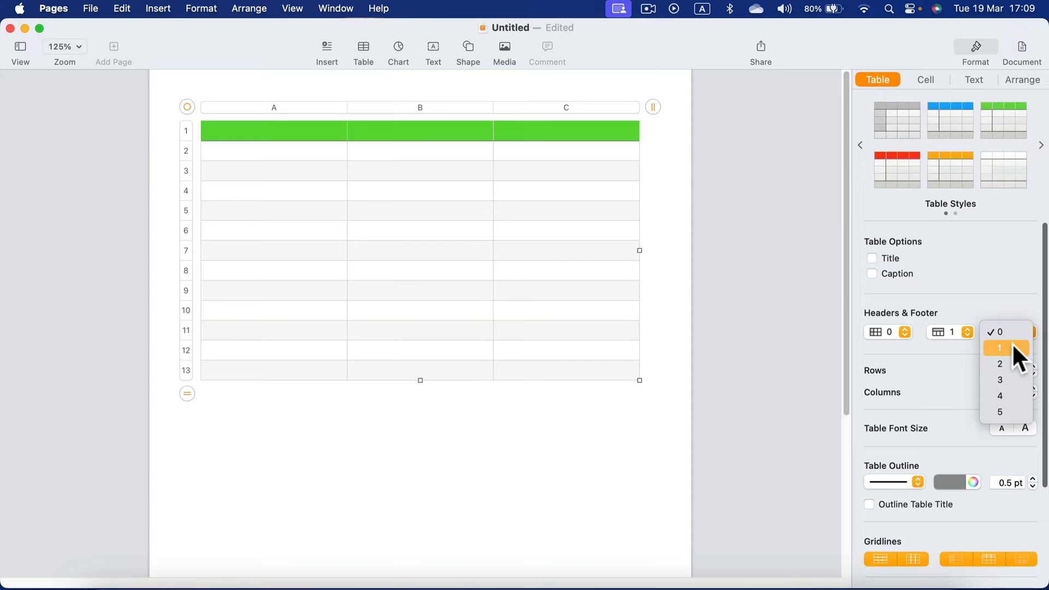
{"action": "left_click", "coordinate": [1000, 348]}
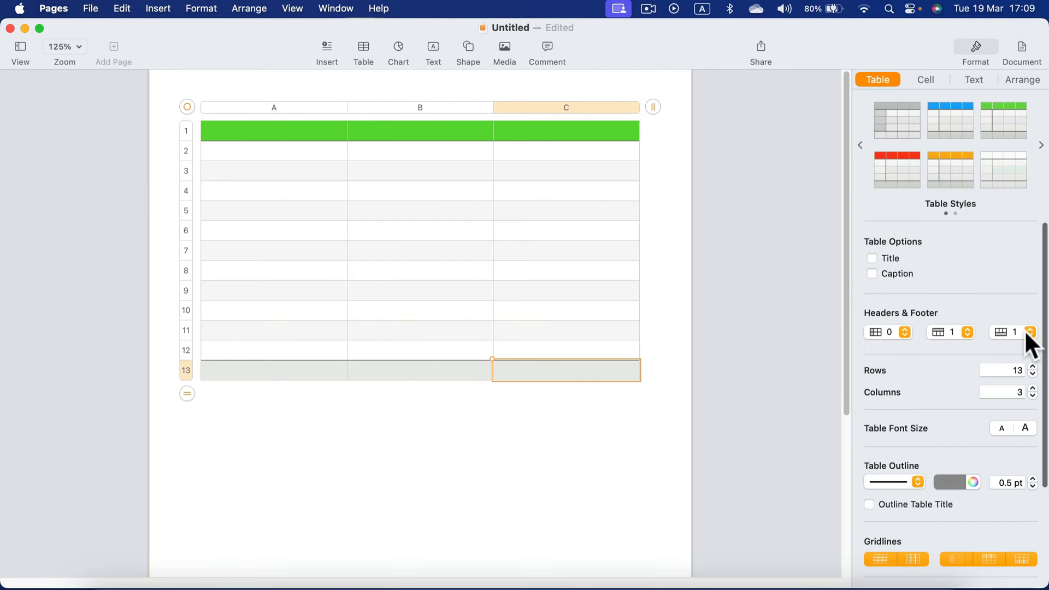
{"action": "left_click", "coordinate": [1032, 335]}
{"action": "type", "text": "T"}
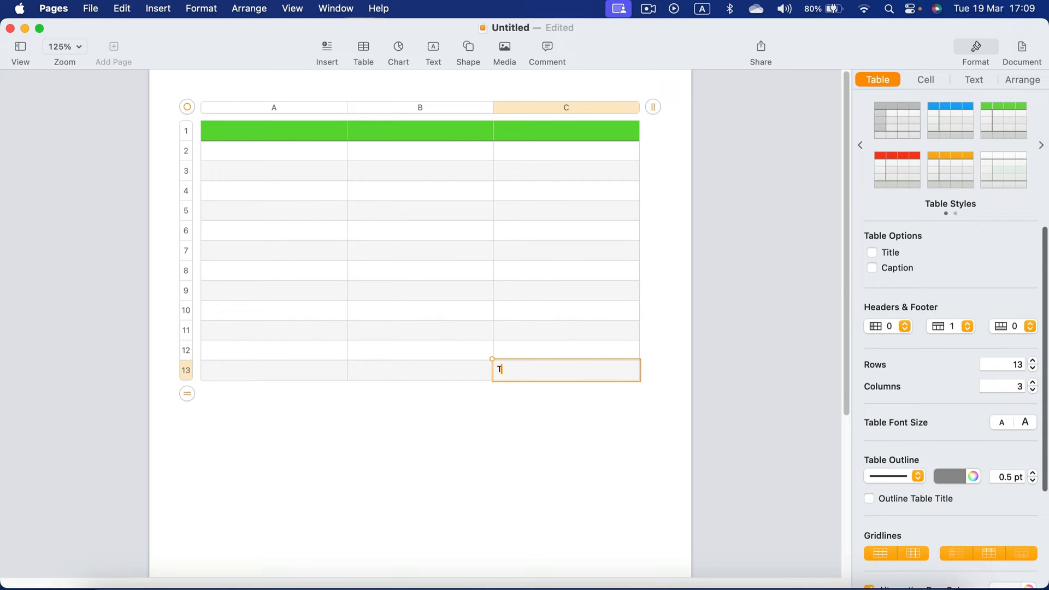
- Finish the word 'Text' in C13, try a larger table font size and restore it, then select the table
{"action": "type", "text": "ext"}
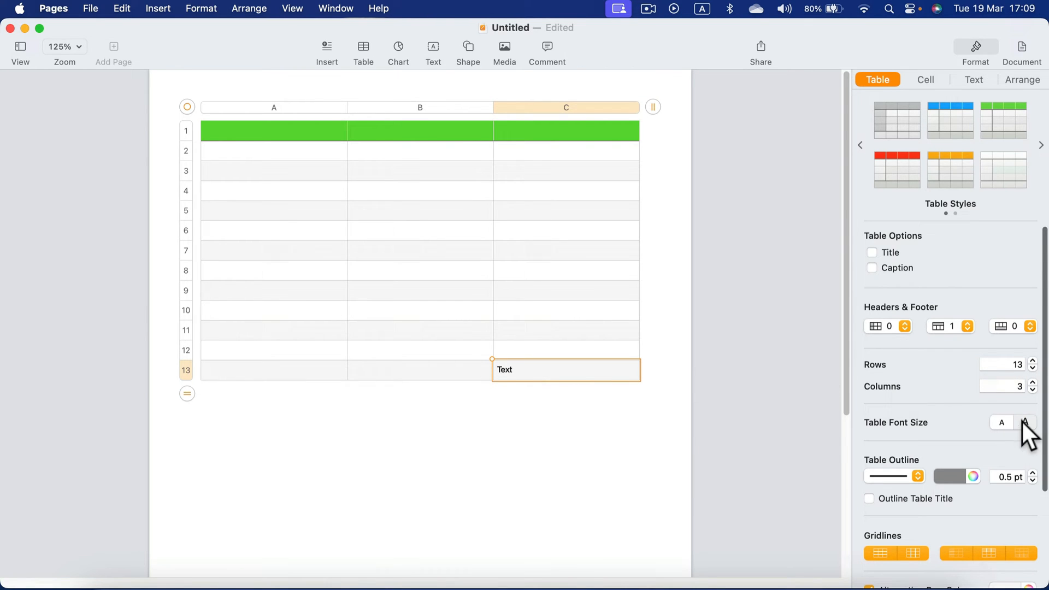
{"action": "left_click", "coordinate": [1024, 422]}
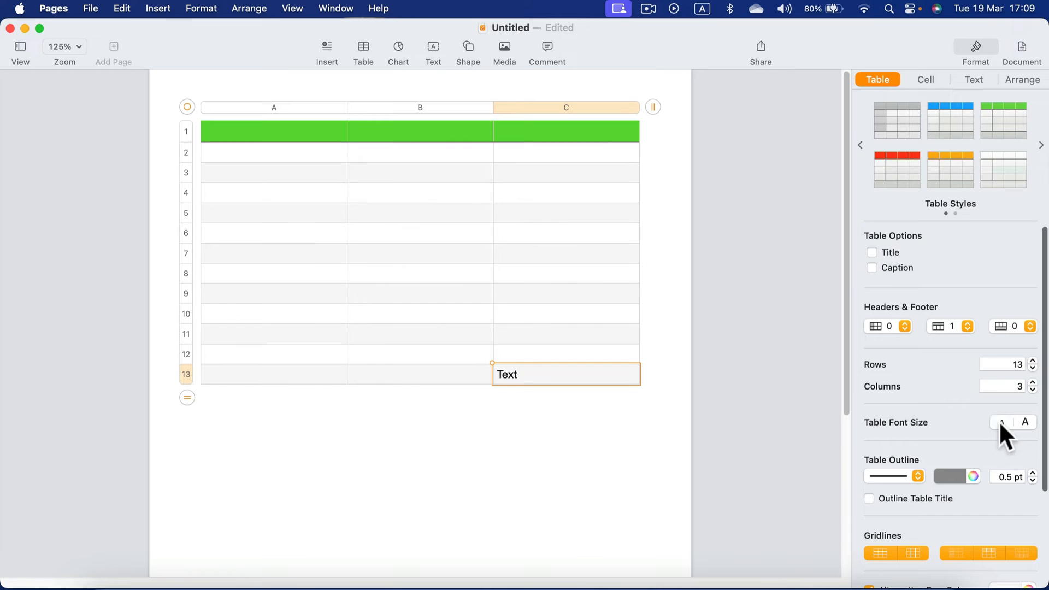
{"action": "left_click", "coordinate": [1002, 421]}
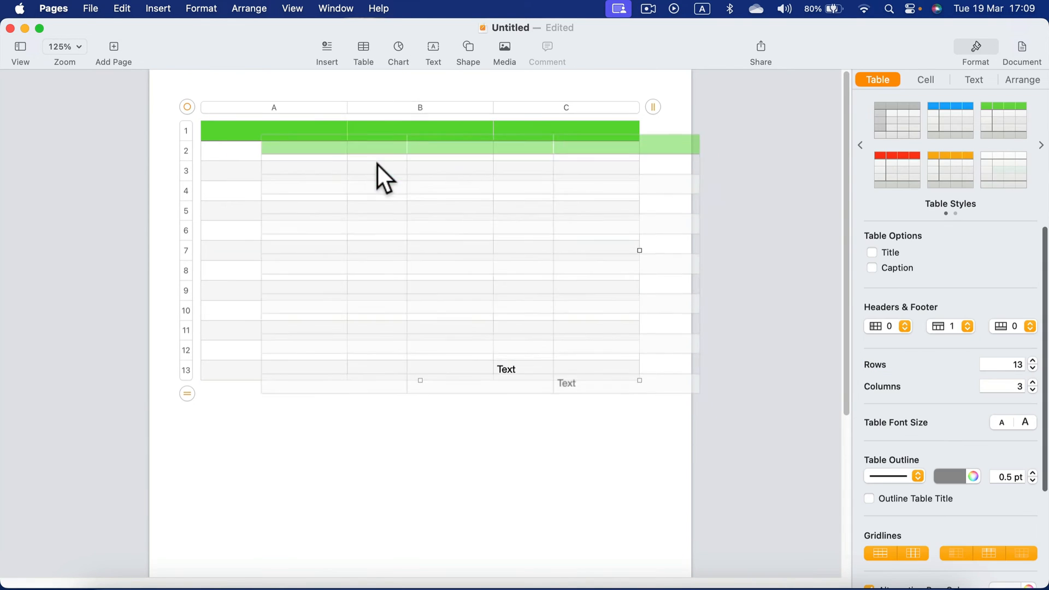
{"action": "left_click", "coordinate": [565, 368]}
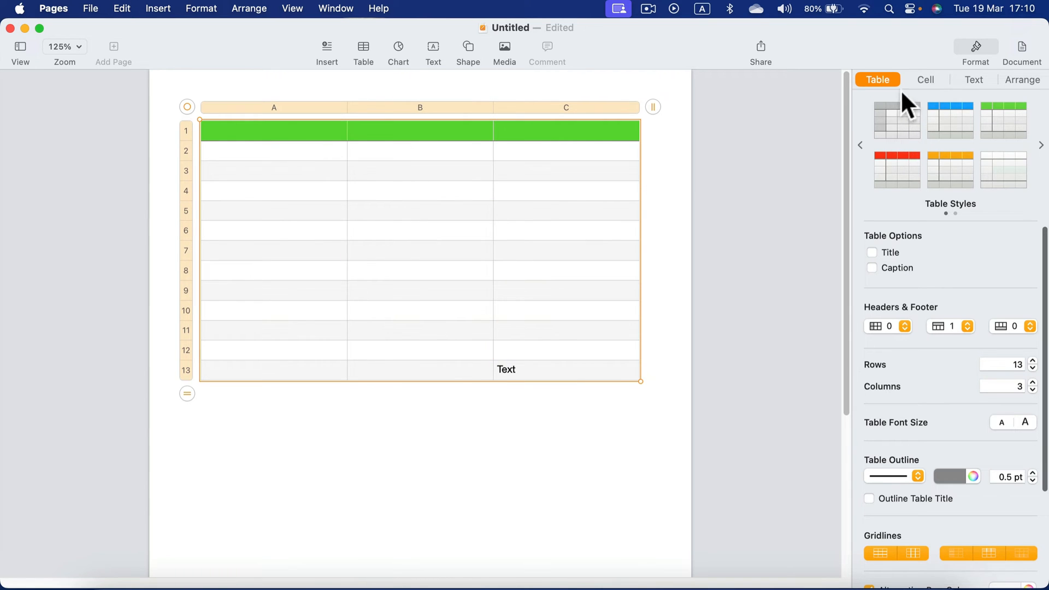
- Set the table text to the Humanst521 BT font at 12 pt
{"action": "left_click", "coordinate": [974, 80]}
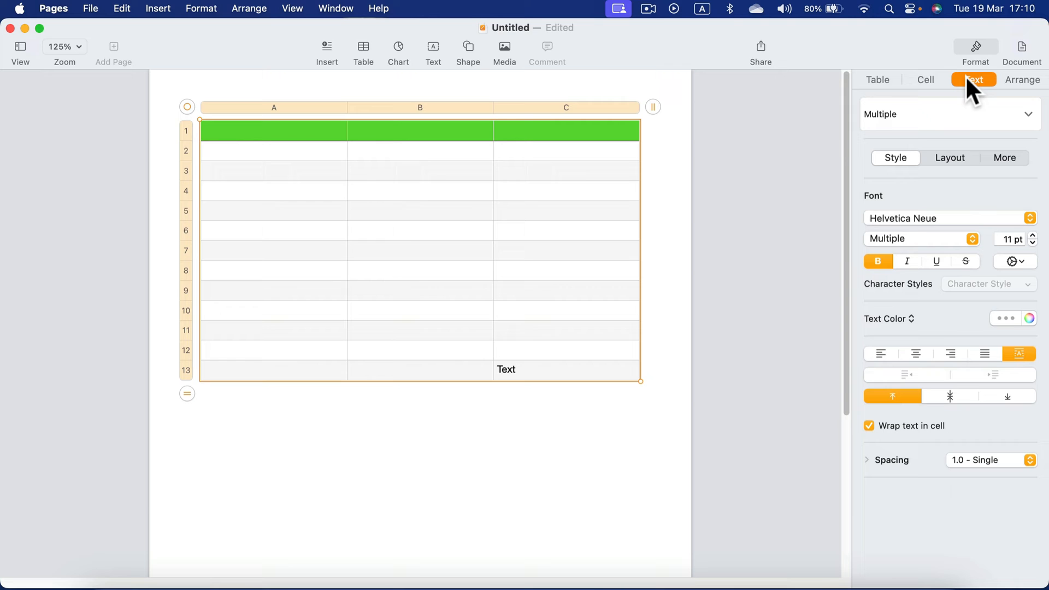
{"action": "left_click", "coordinate": [943, 218]}
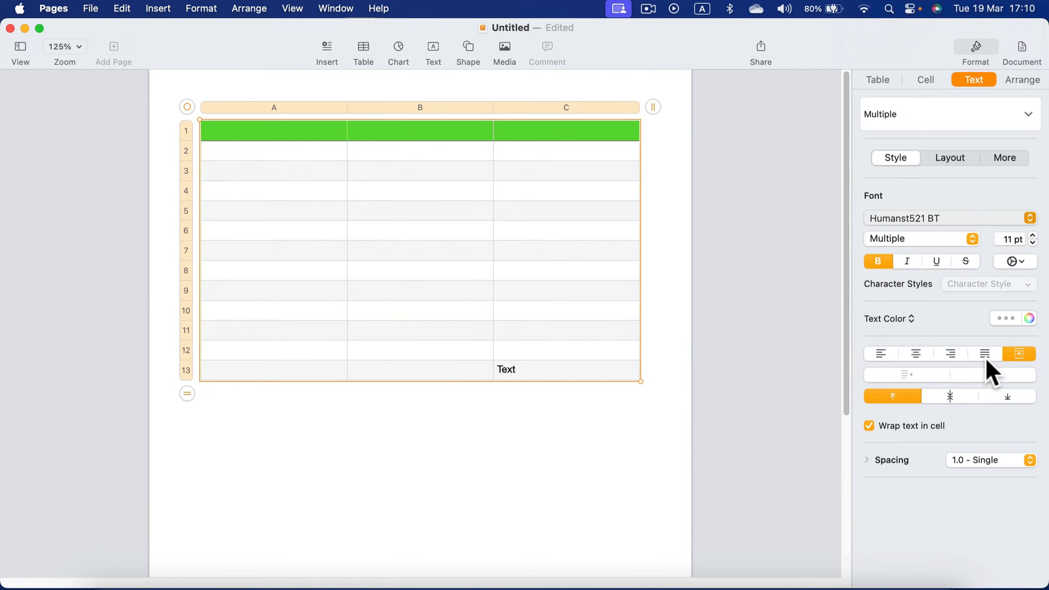
{"action": "left_click", "coordinate": [1033, 235]}
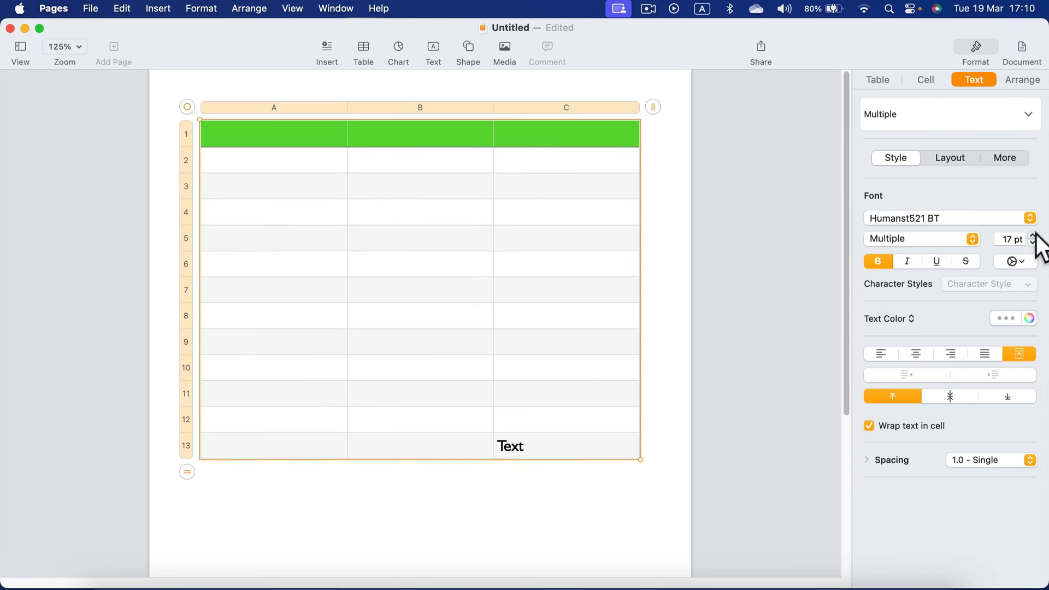
{"action": "left_click", "coordinate": [1031, 243]}
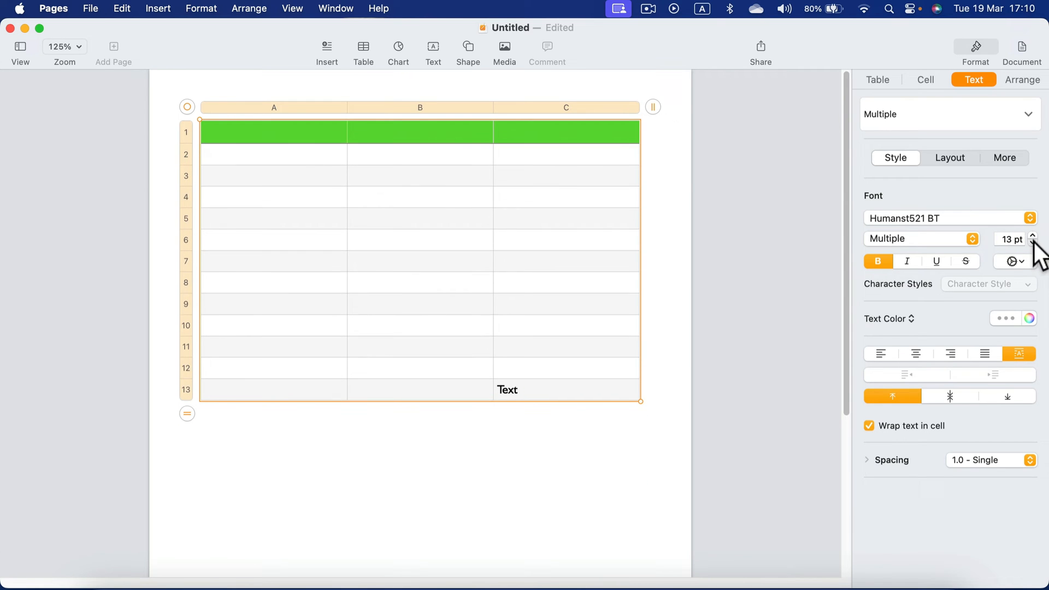
{"action": "left_click", "coordinate": [1033, 242]}
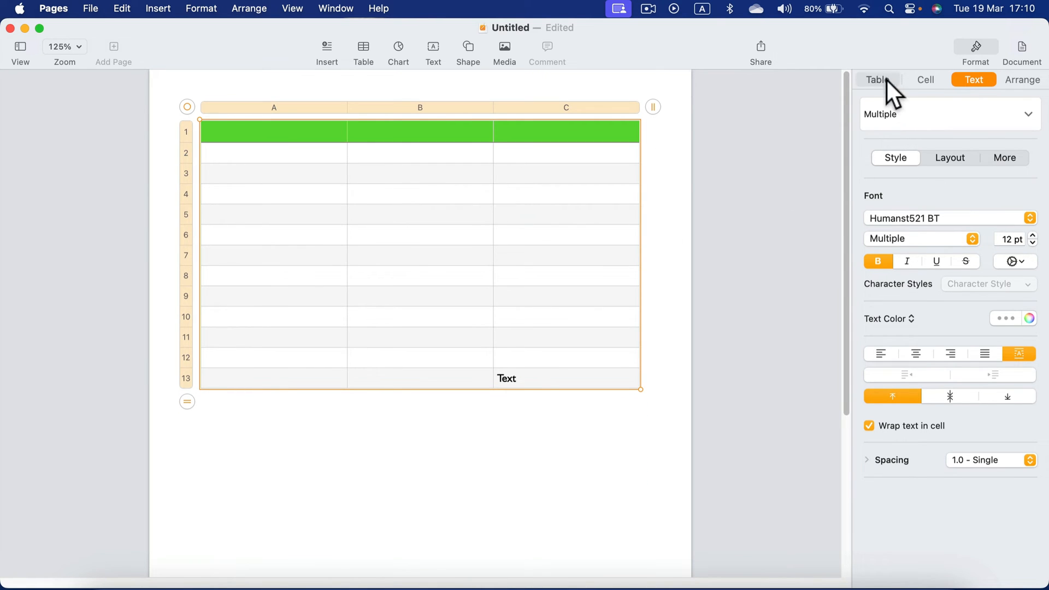
- Try adding rows with the Rows stepper and remove them again
{"action": "left_click", "coordinate": [877, 80]}
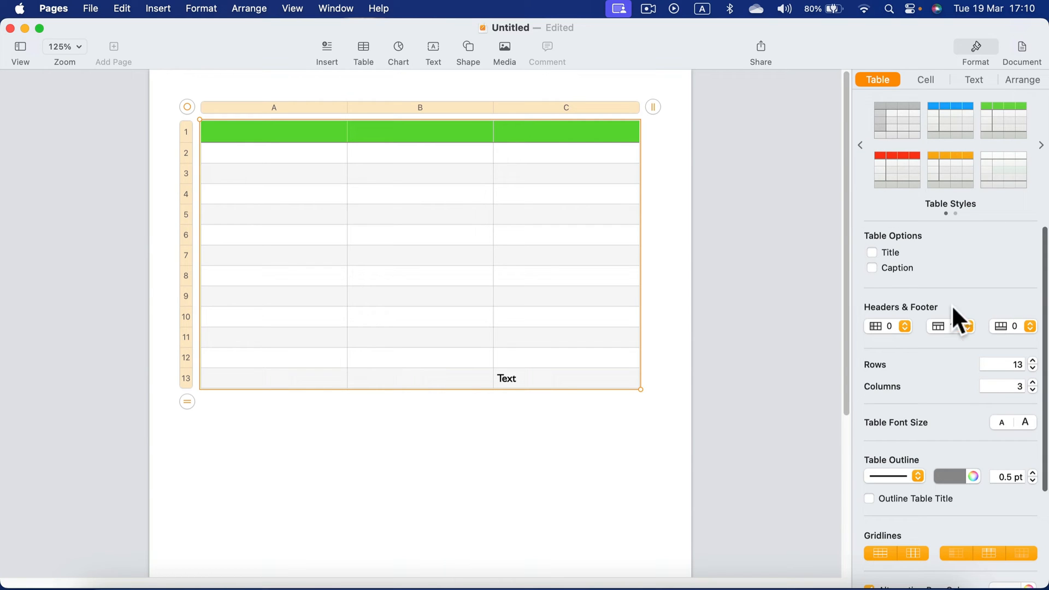
{"action": "left_click", "coordinate": [967, 323]}
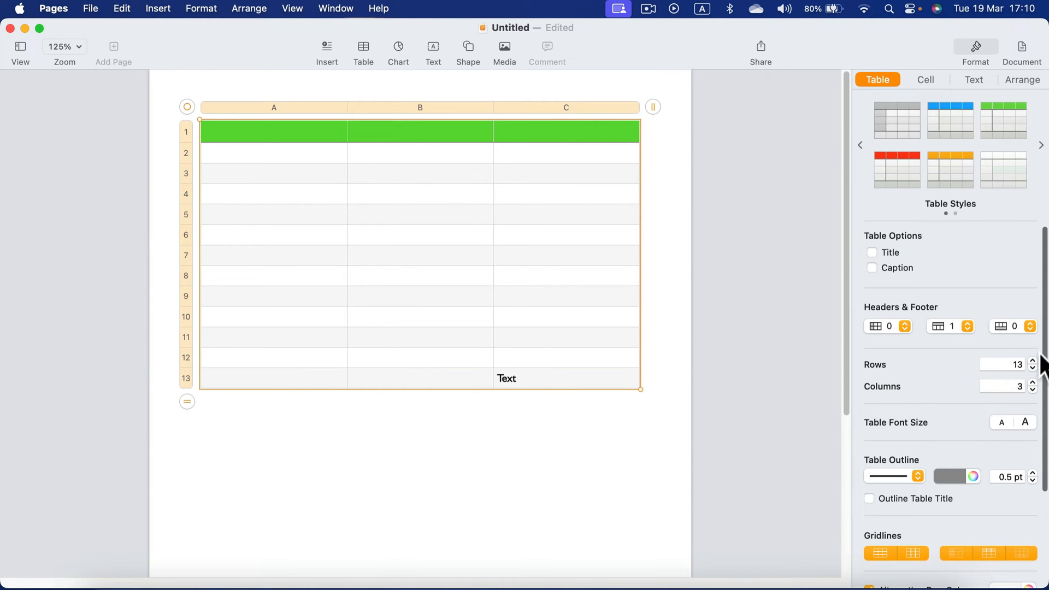
{"action": "left_click", "coordinate": [1033, 361]}
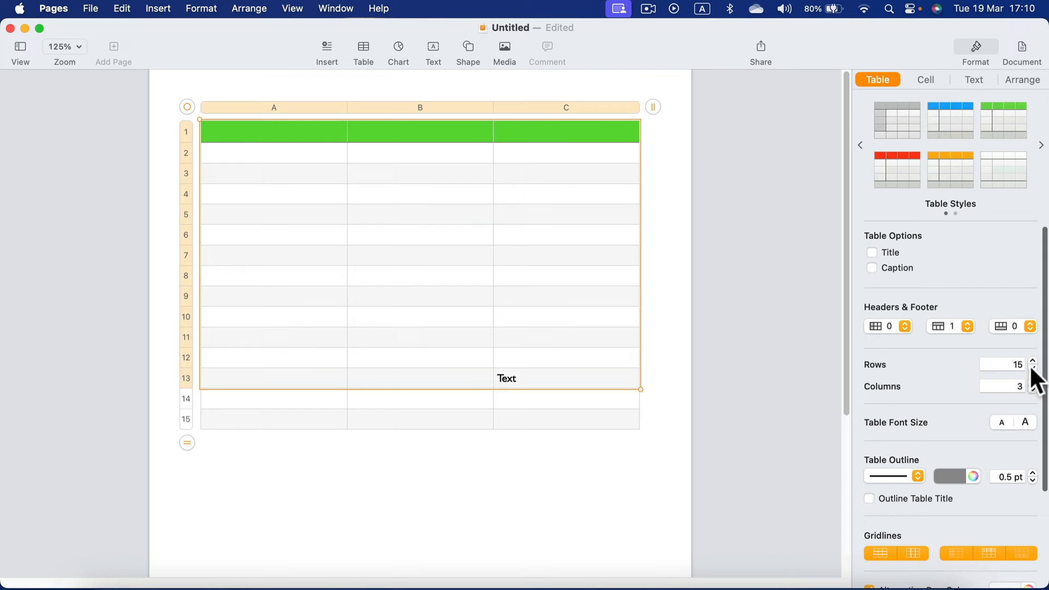
{"action": "left_click", "coordinate": [1032, 369]}
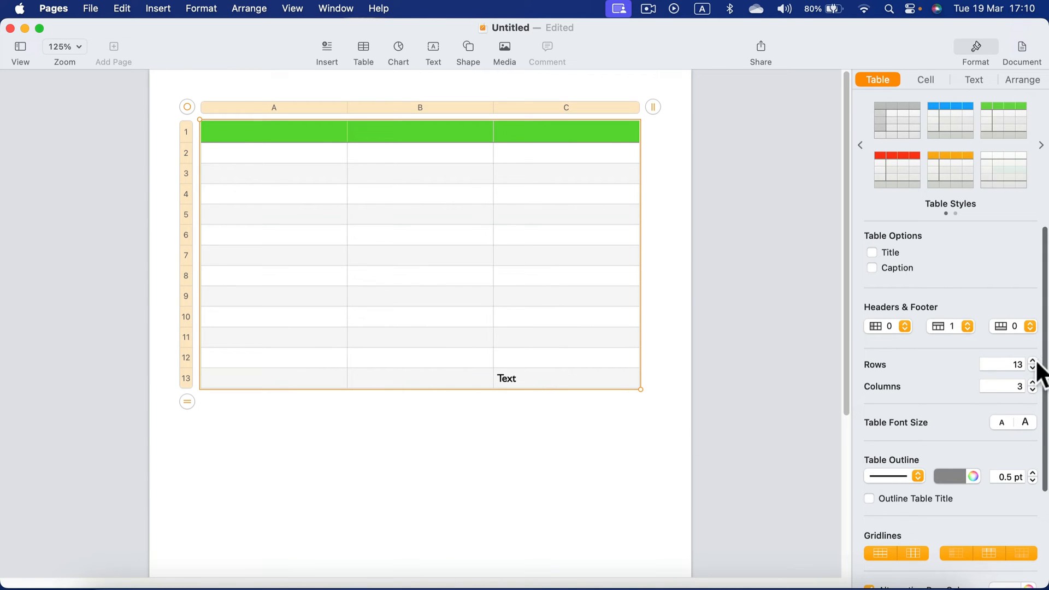
{"action": "mouse_move", "coordinate": [577, 271]}
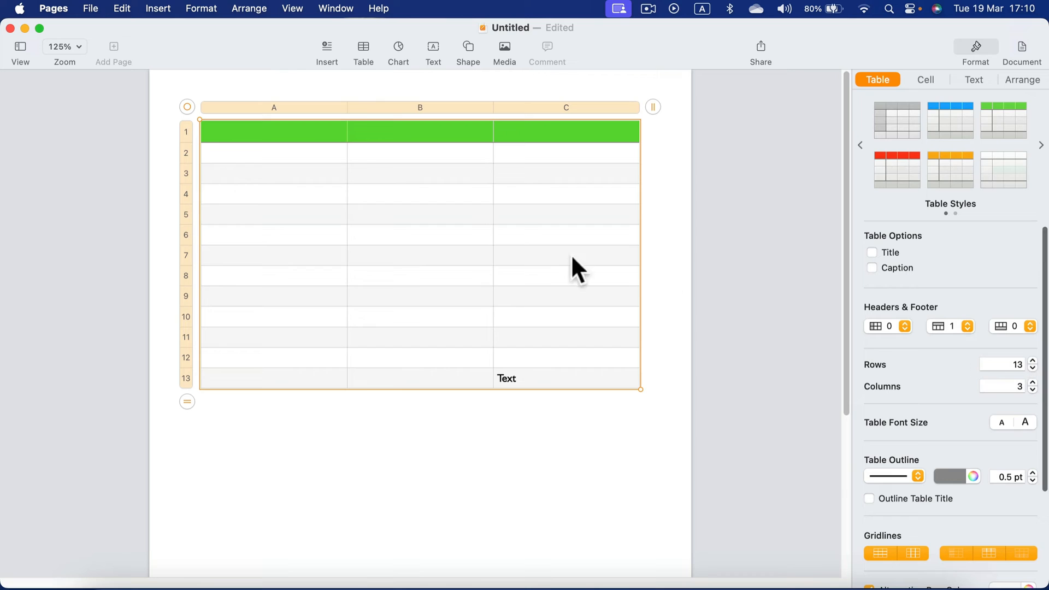
- Reduce the table to 9 rows, dropping the 'Text' cell, and set 5 columns
{"action": "left_click", "coordinate": [420, 233]}
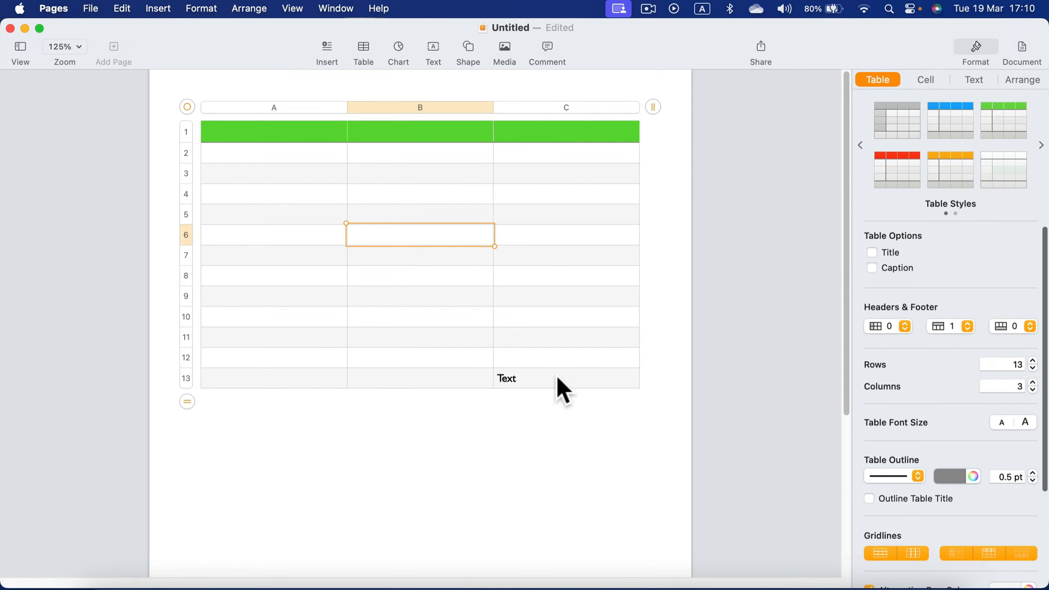
{"action": "left_click", "coordinate": [565, 379]}
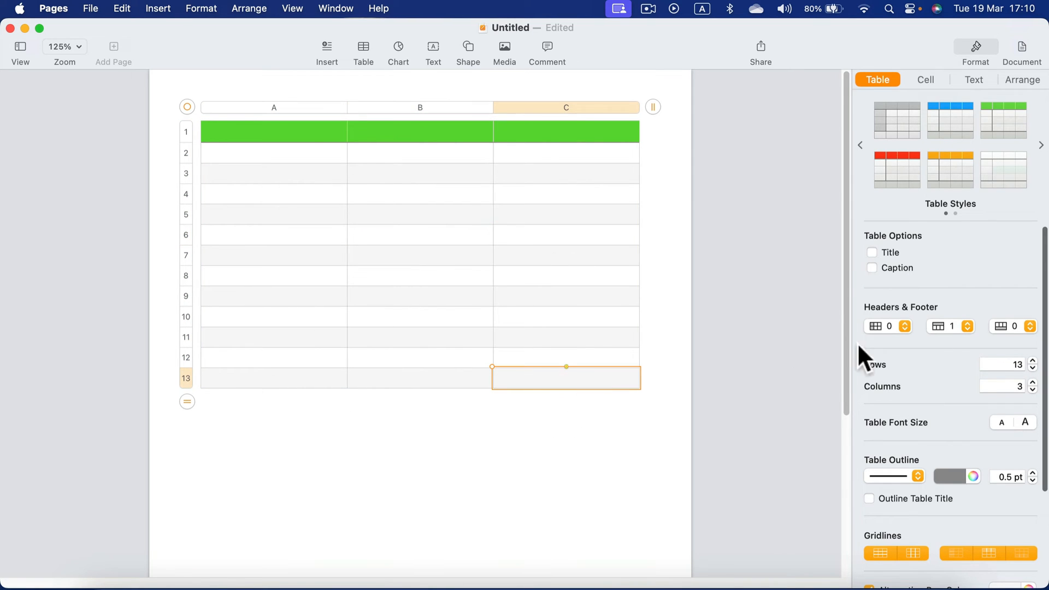
{"action": "left_click", "coordinate": [1033, 368]}
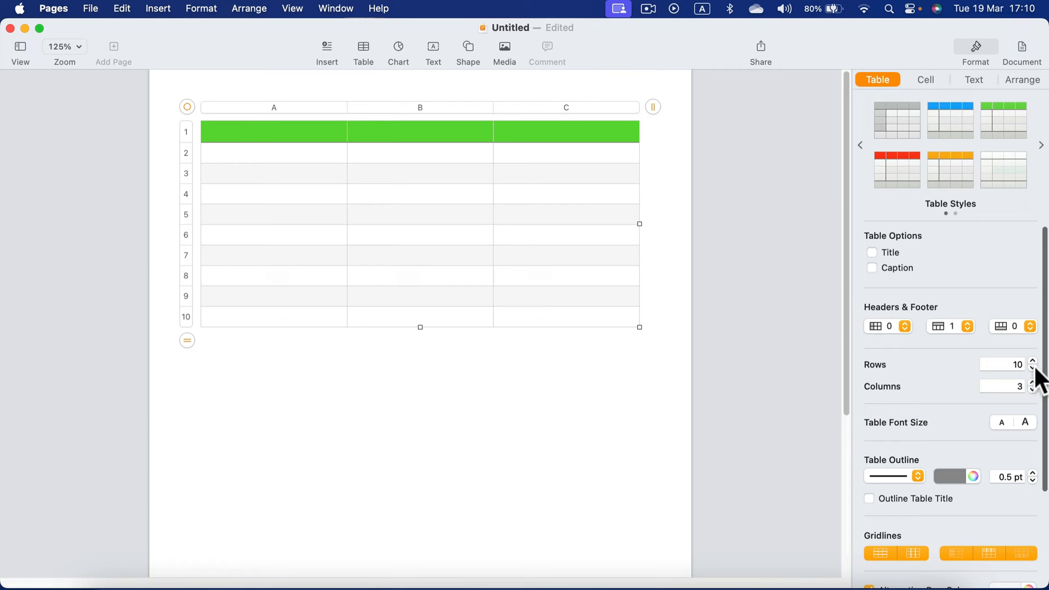
{"action": "left_click", "coordinate": [1033, 368]}
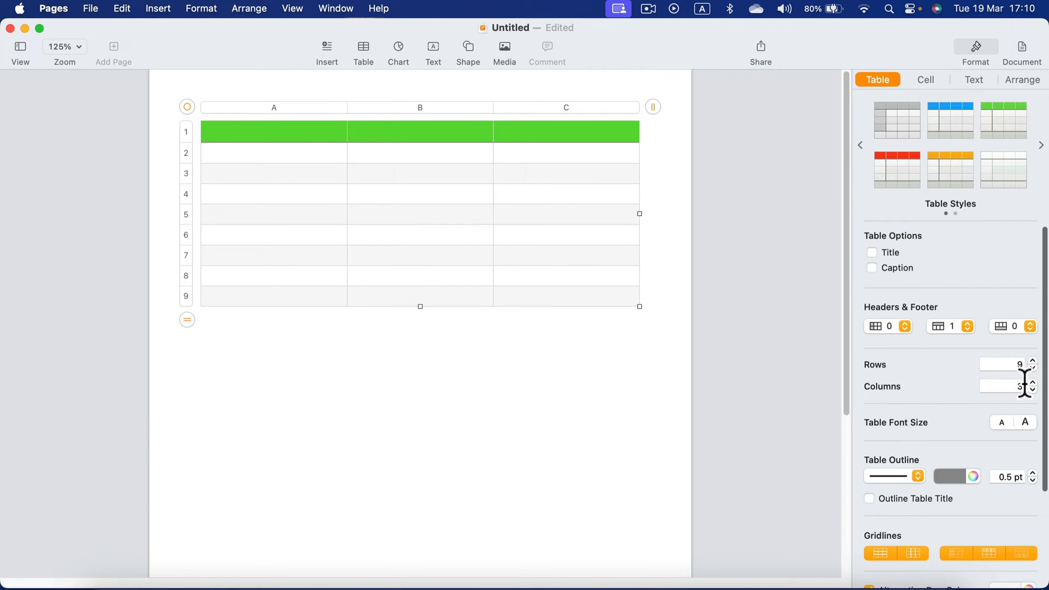
{"action": "left_click", "coordinate": [1033, 383]}
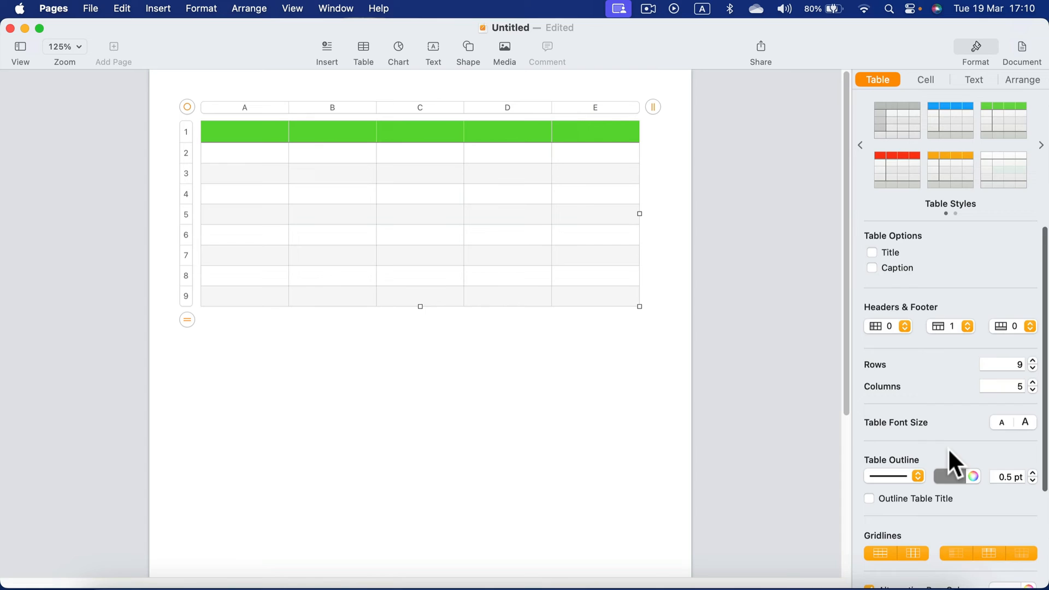
- Keep the solid outline style and reduce the table outline to 2 pt
{"action": "left_click", "coordinate": [894, 477]}
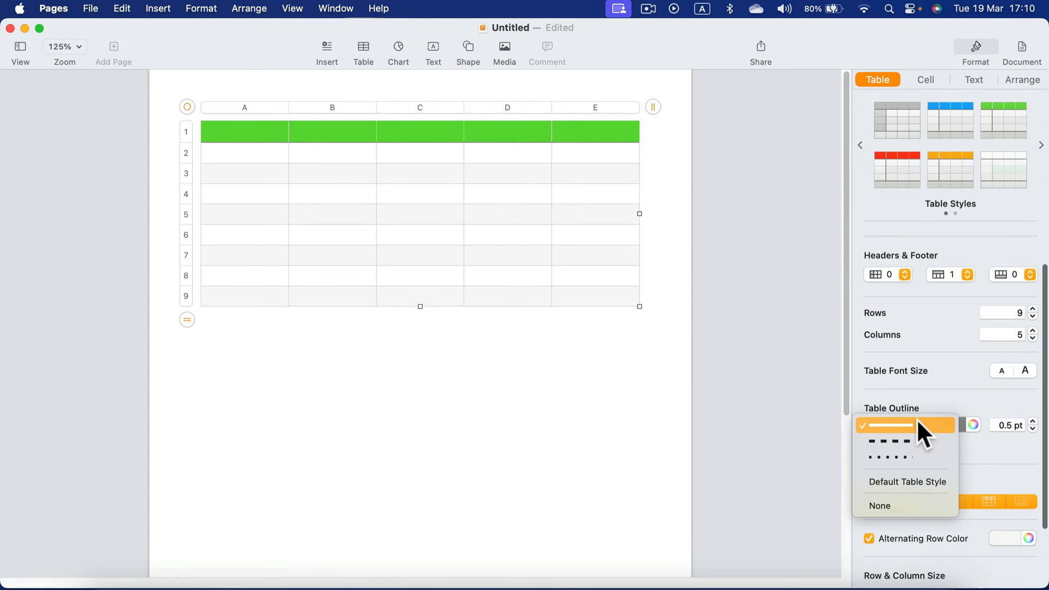
{"action": "left_click", "coordinate": [885, 425]}
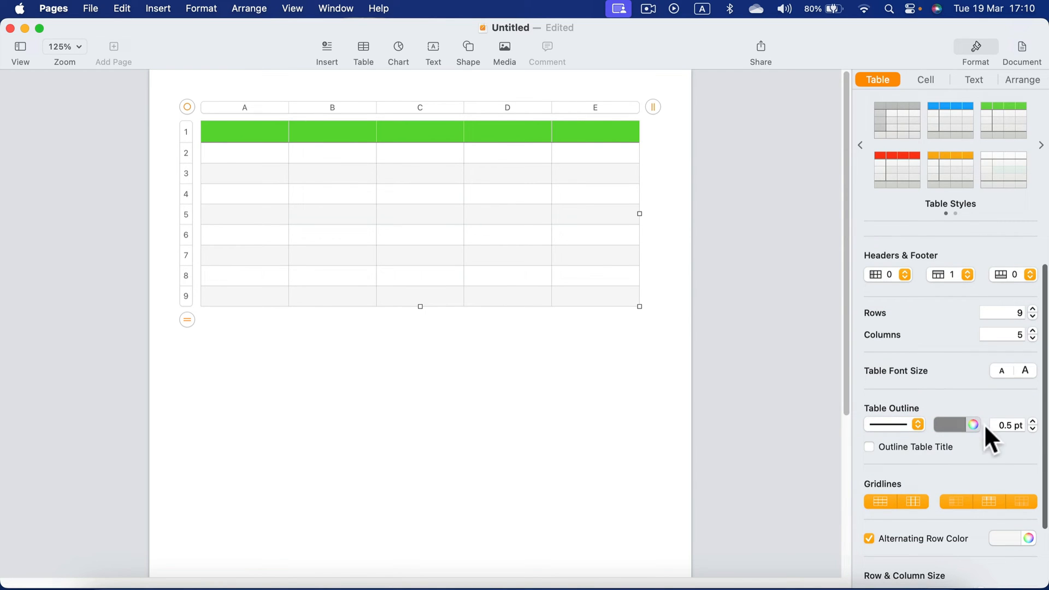
{"action": "left_click", "coordinate": [1033, 422]}
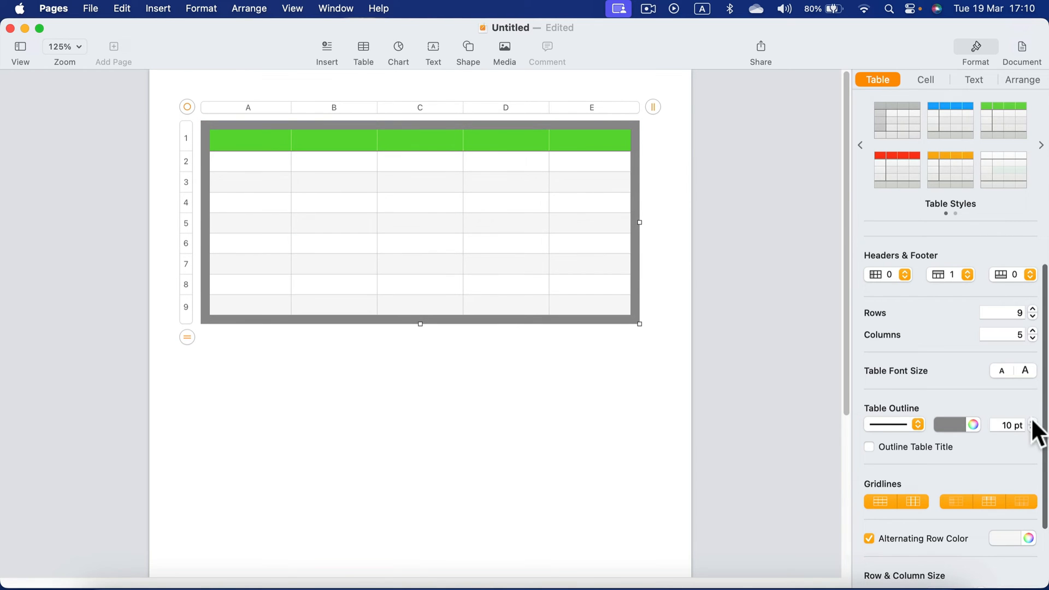
{"action": "left_click", "coordinate": [1032, 428]}
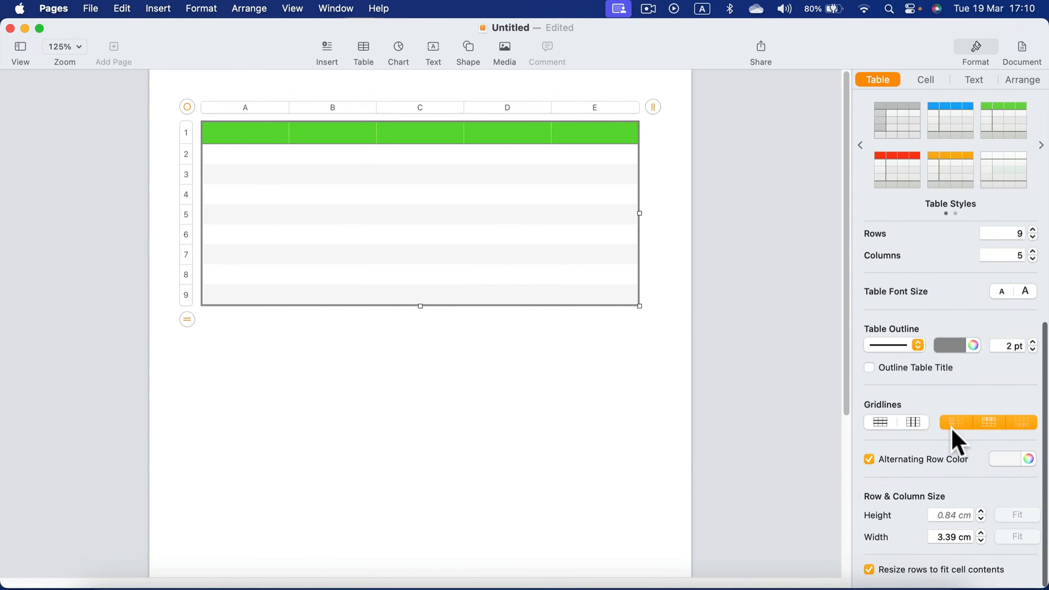
- Turn gridlines back on in the header row and table body
{"action": "left_click", "coordinate": [989, 422]}
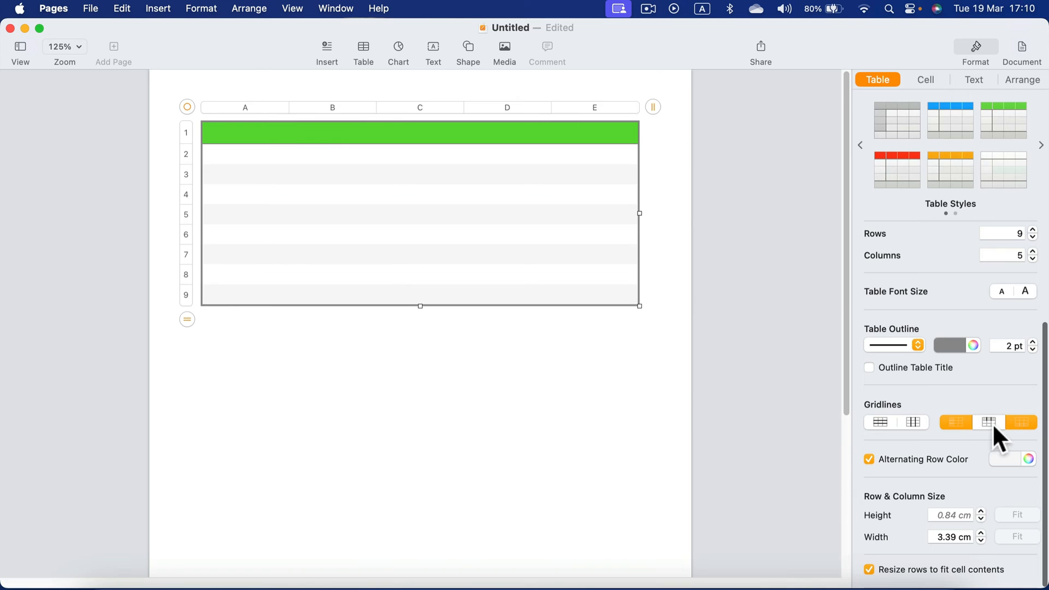
{"action": "left_click", "coordinate": [879, 422]}
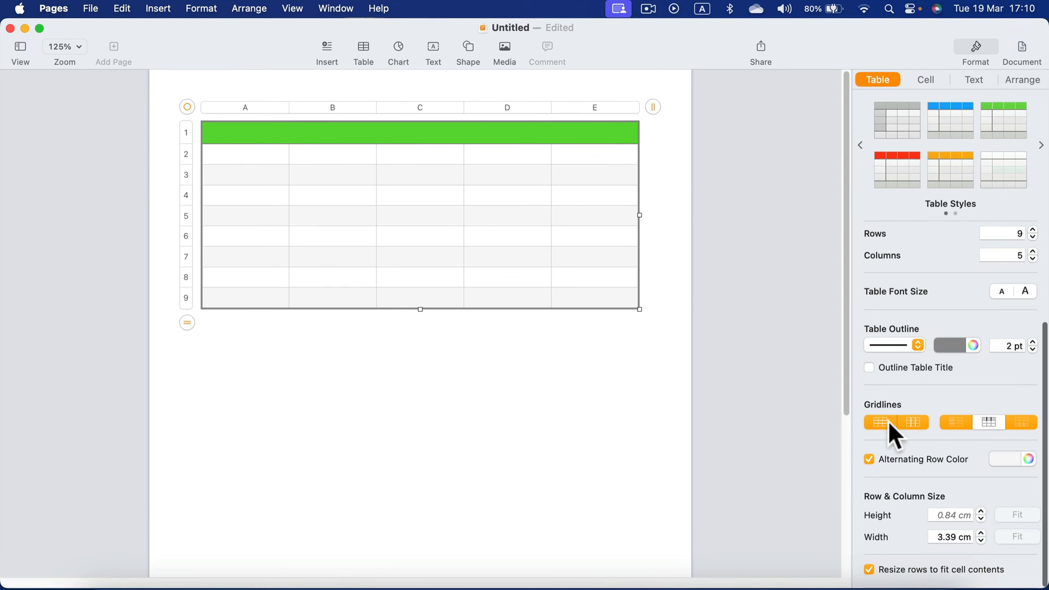
{"action": "left_click", "coordinate": [880, 422]}
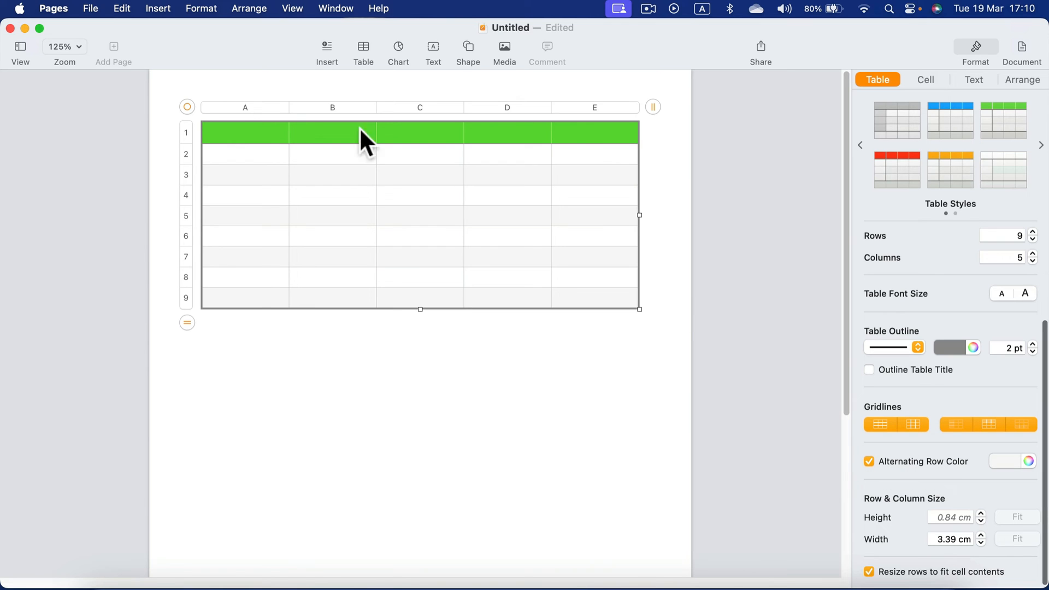
{"action": "mouse_move", "coordinate": [309, 172]}
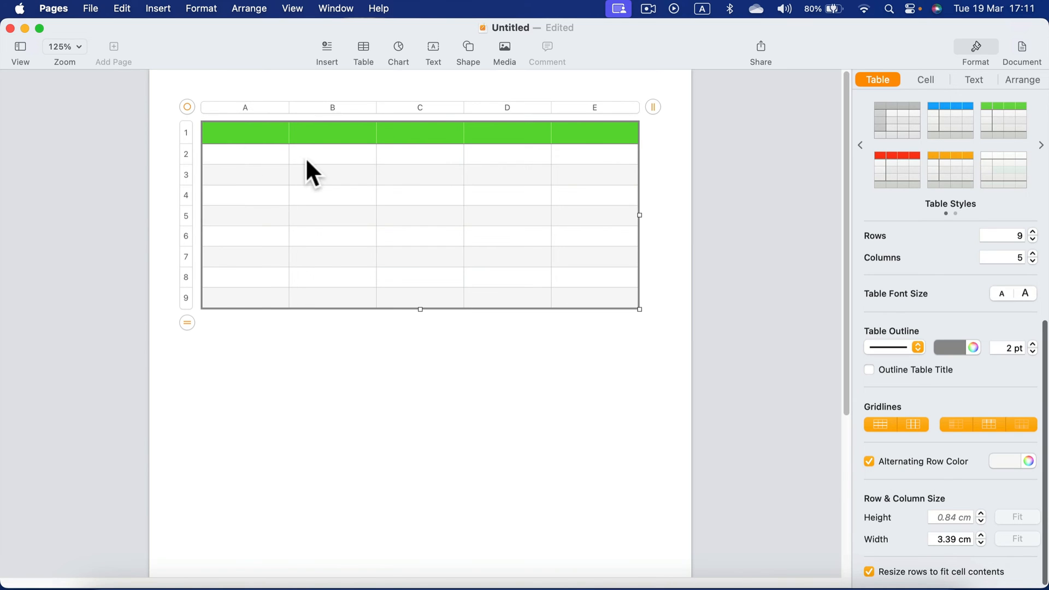
{"action": "mouse_move", "coordinate": [273, 189]}
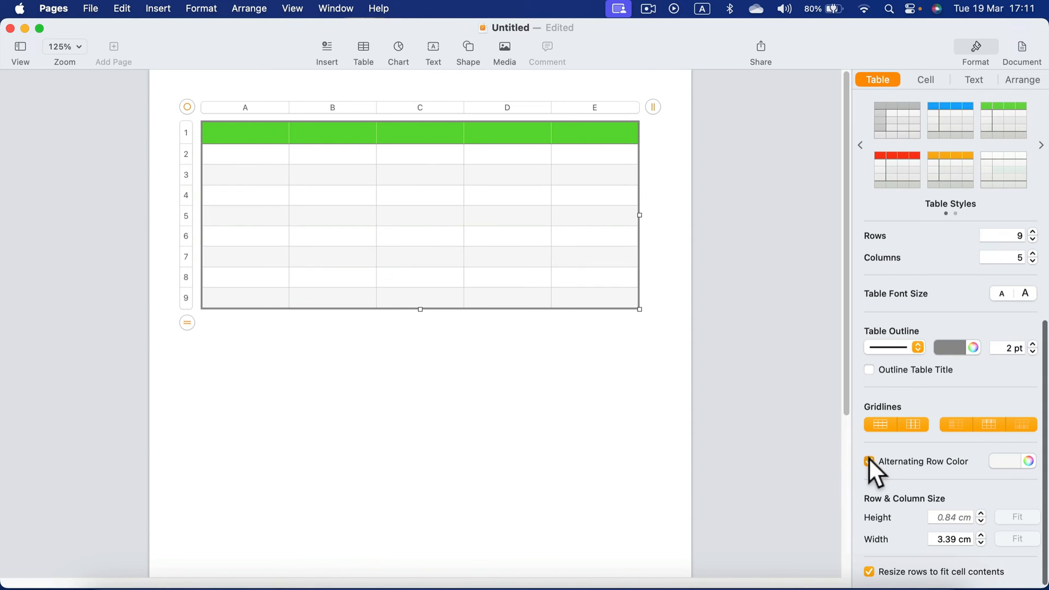
- Shade the alternating rows in a light grey swatch
{"action": "left_click", "coordinate": [868, 461]}
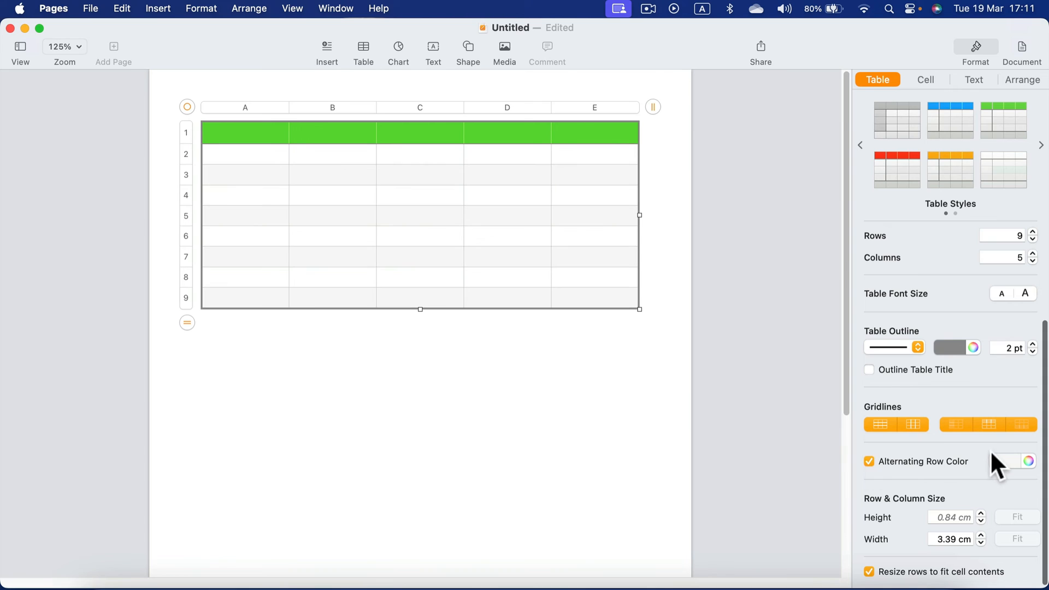
{"action": "left_click", "coordinate": [1017, 461]}
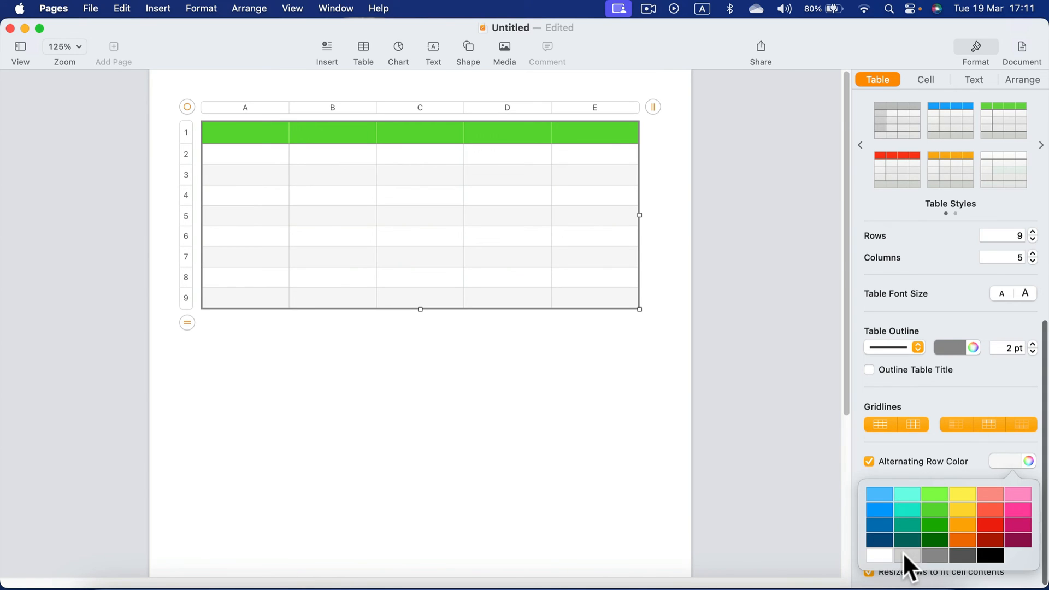
{"action": "left_click", "coordinate": [907, 555]}
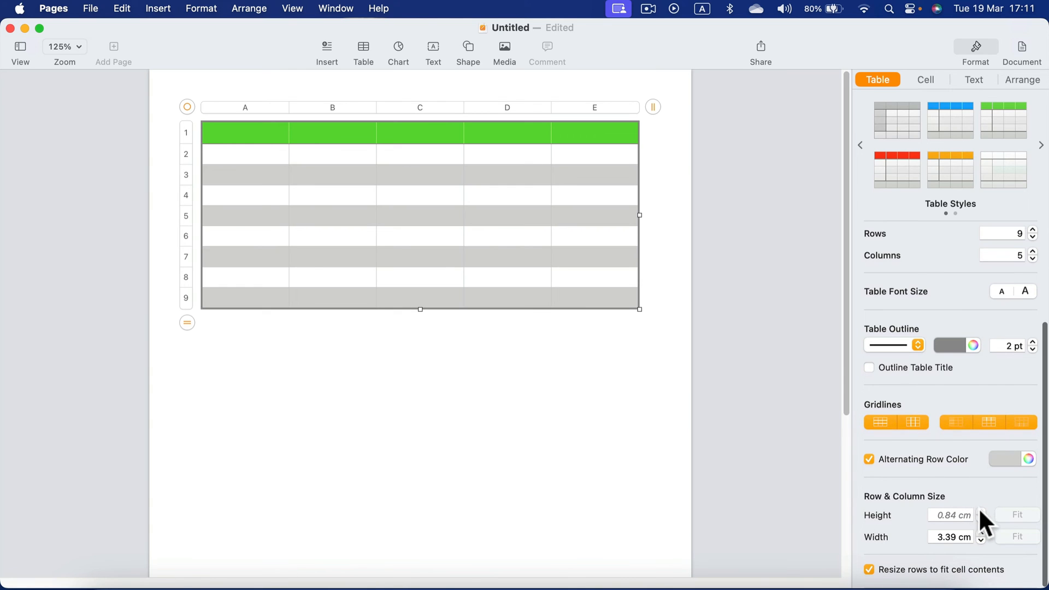
{"action": "left_click", "coordinate": [981, 511]}
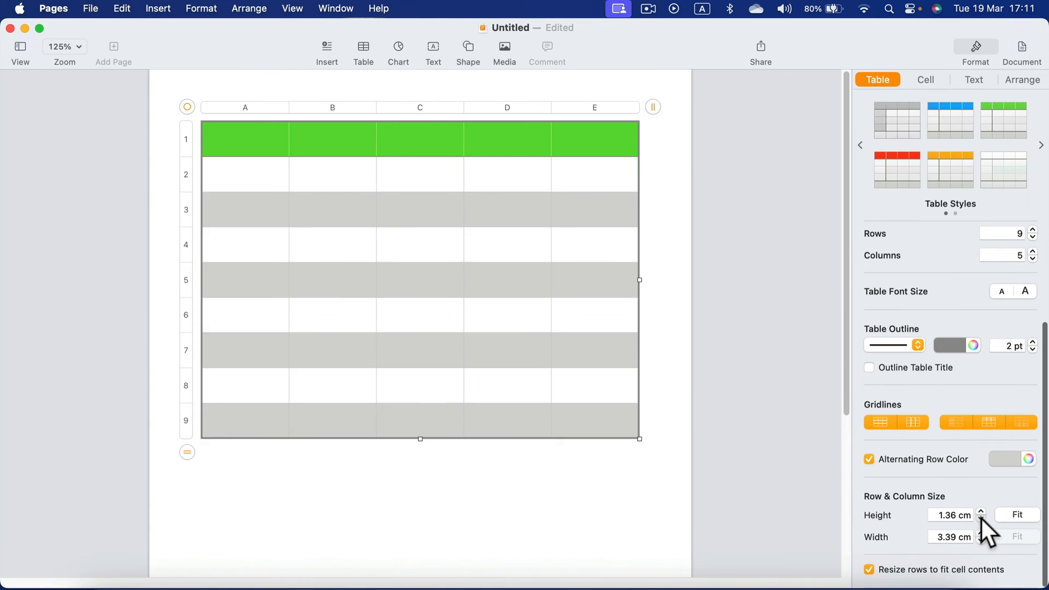
{"action": "left_click", "coordinate": [982, 540]}
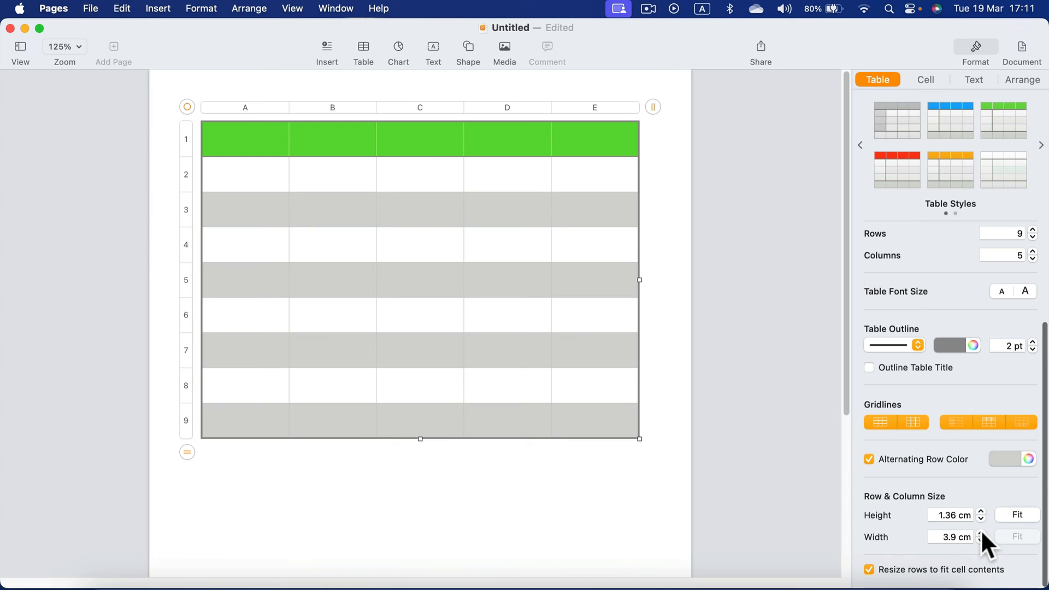
{"action": "left_click", "coordinate": [981, 538]}
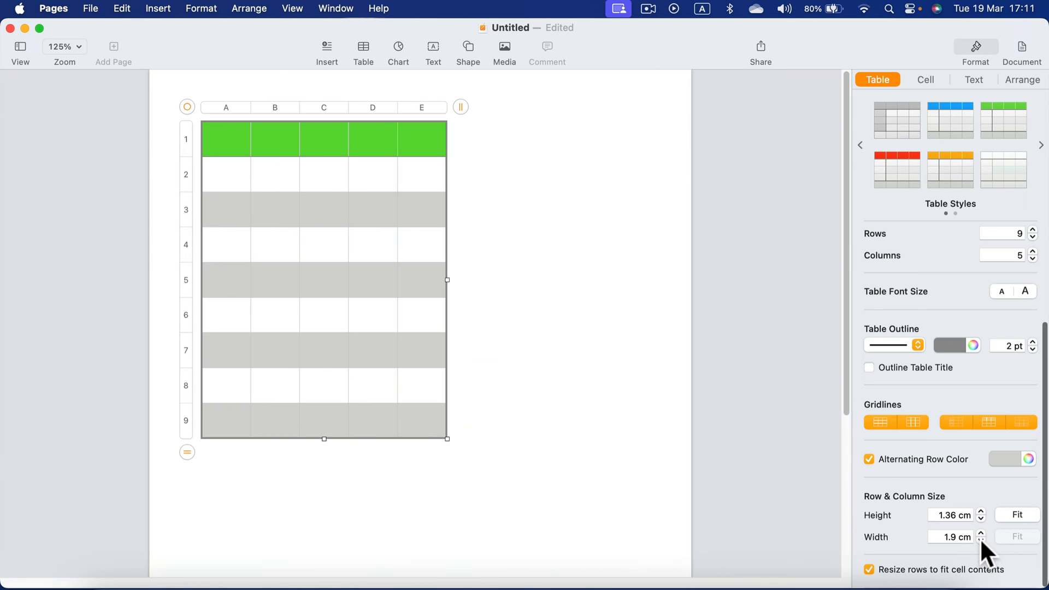
{"action": "left_click", "coordinate": [979, 533]}
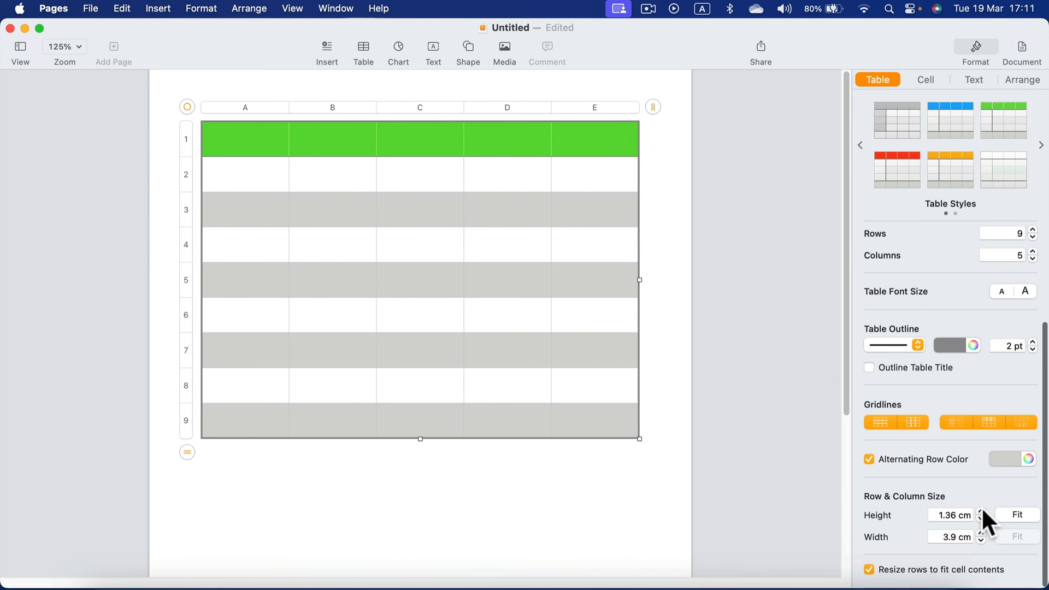
{"action": "left_click", "coordinate": [982, 518]}
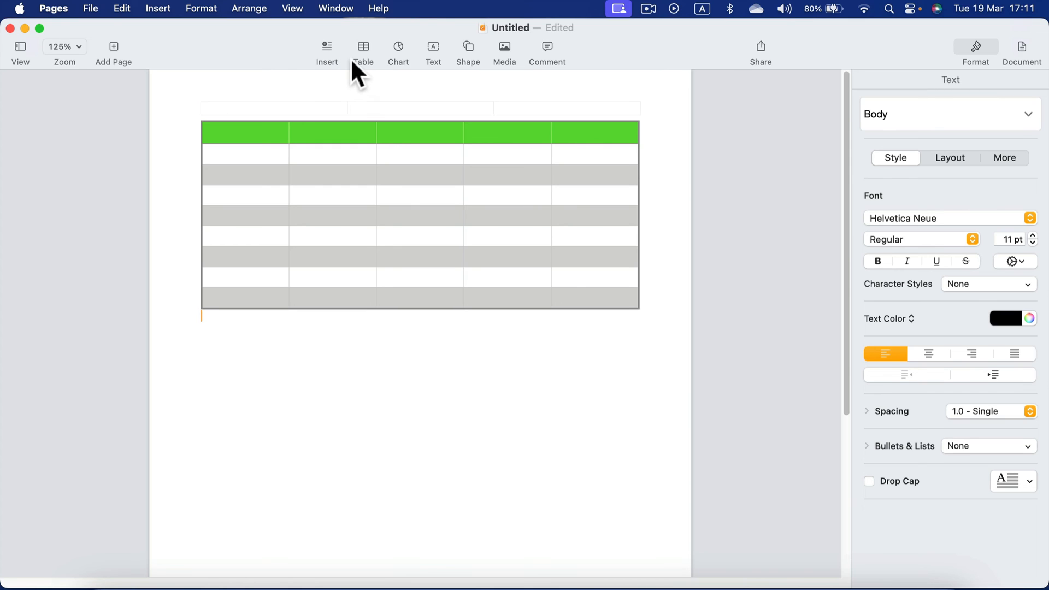
- Insert a second default-style table below the first and size it to 3 rows by 8 columns
{"action": "left_click", "coordinate": [362, 47]}
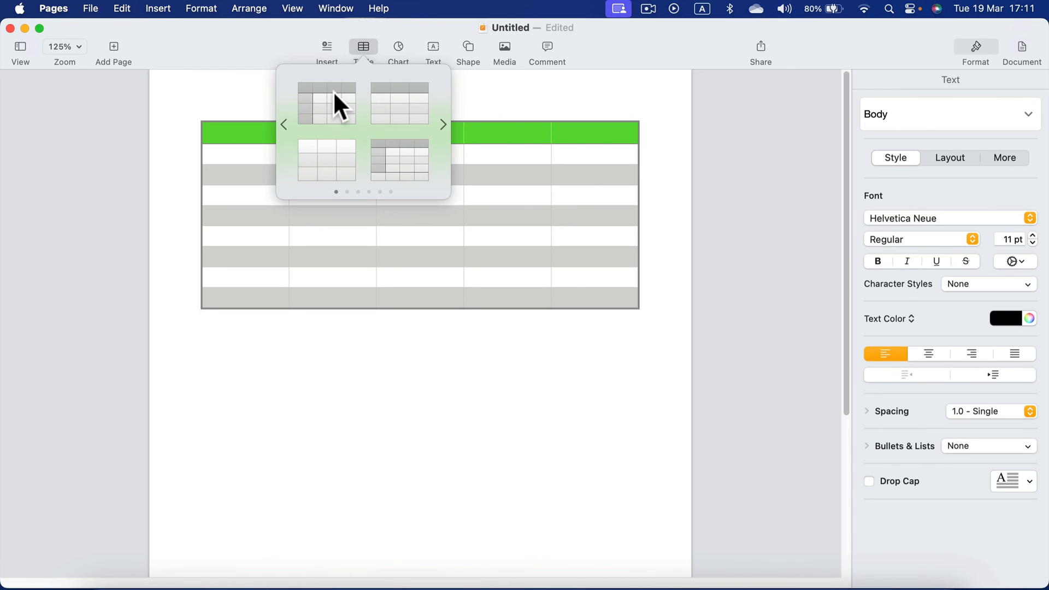
{"action": "left_click", "coordinate": [326, 104]}
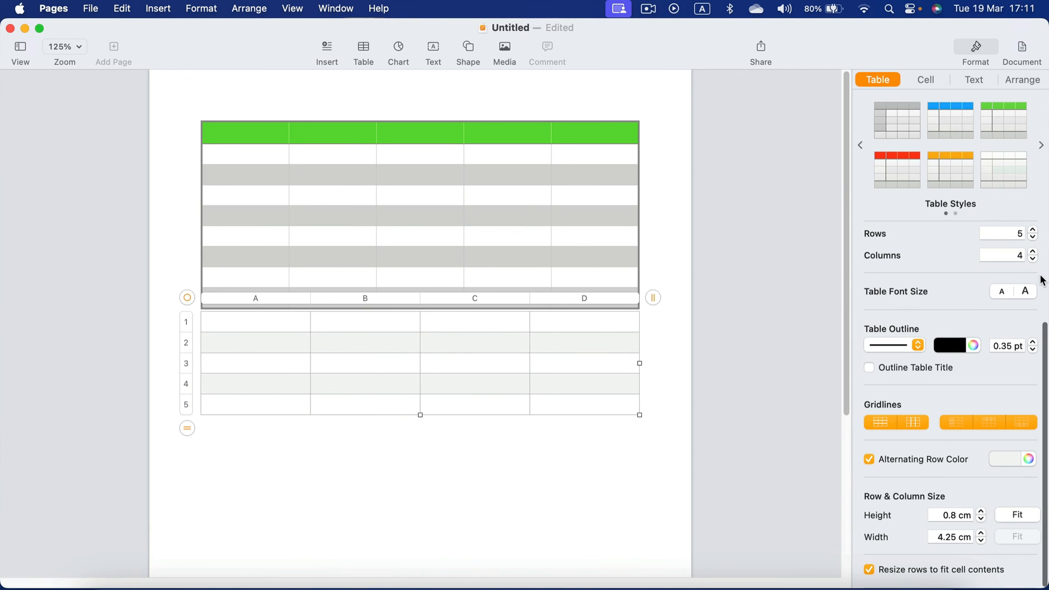
{"action": "left_click", "coordinate": [1033, 239]}
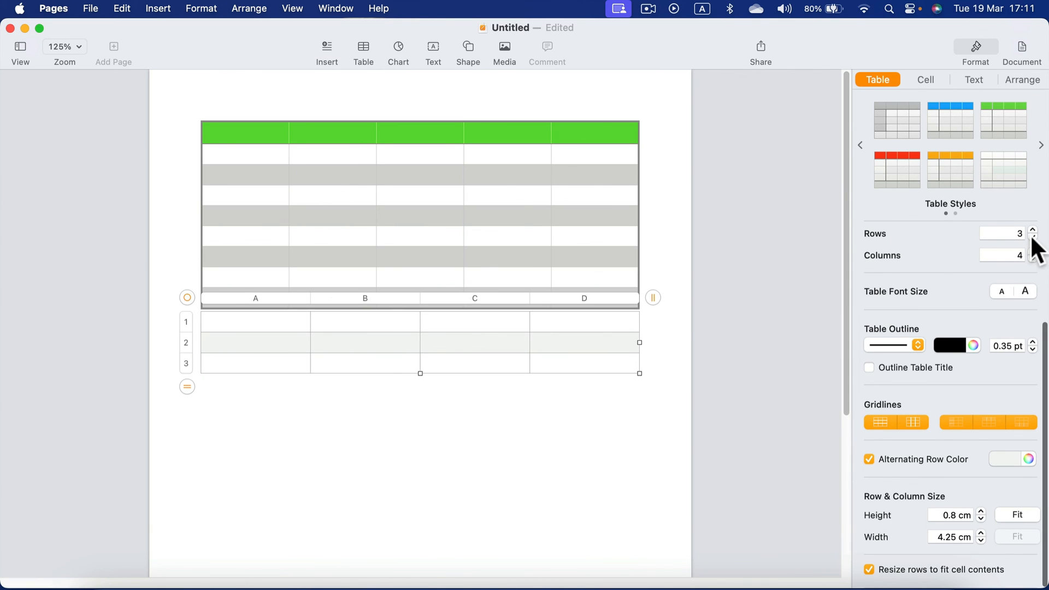
{"action": "left_click", "coordinate": [1032, 252]}
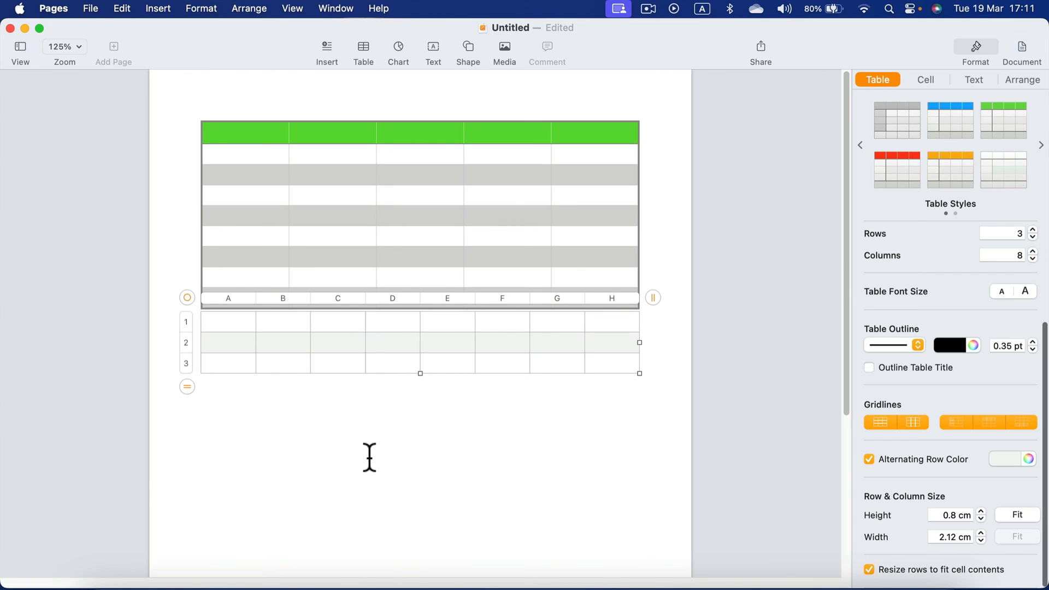
{"action": "mouse_move", "coordinate": [359, 448]}
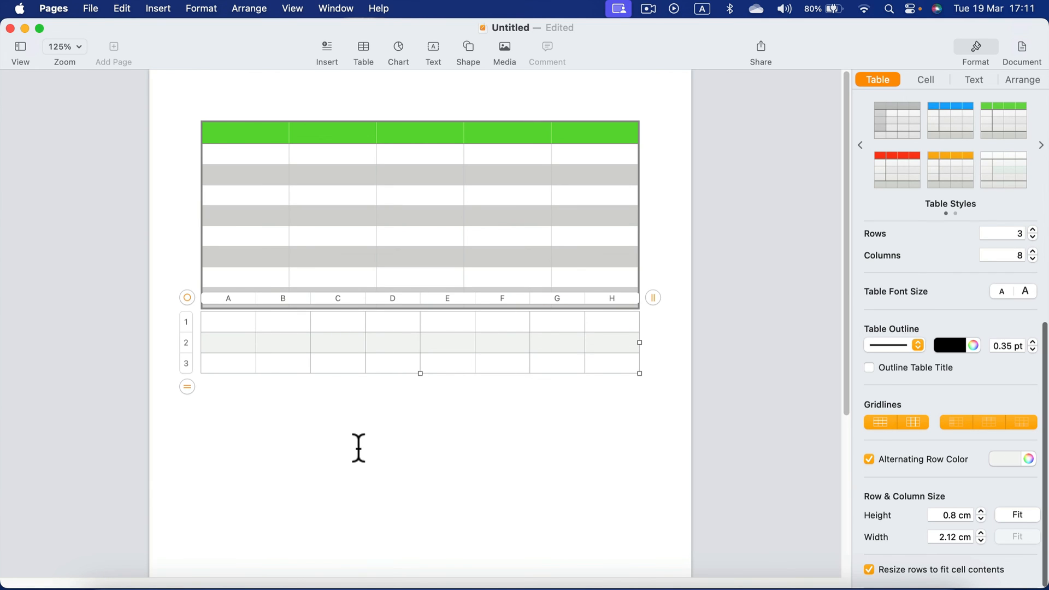
{"action": "mouse_move", "coordinate": [362, 392]}
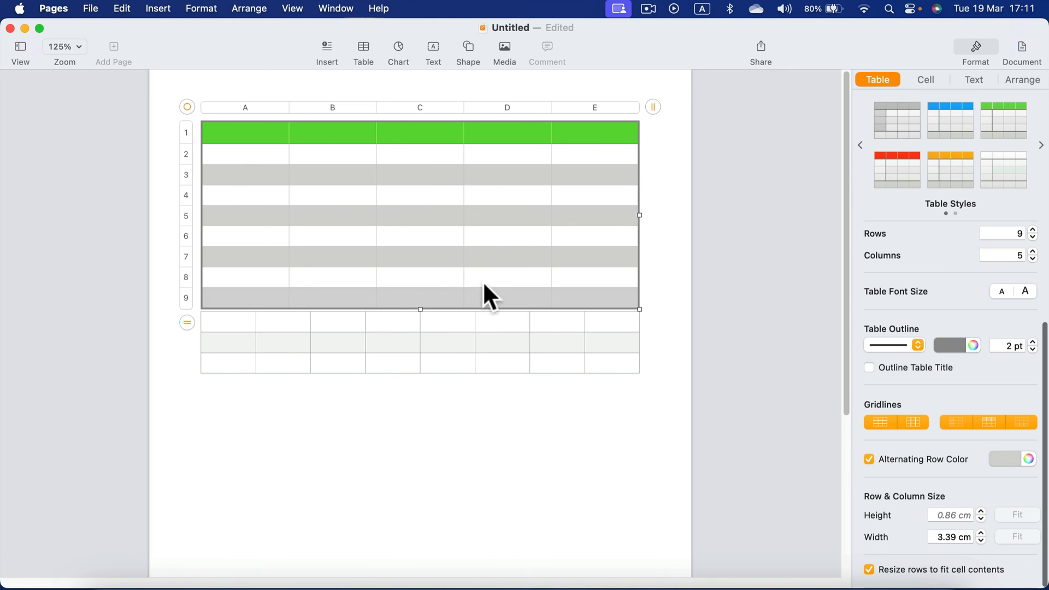
- Select cells B3:D5 around C4 and give them a green cell fill from the Cell formatting options
{"action": "left_click", "coordinate": [420, 194]}
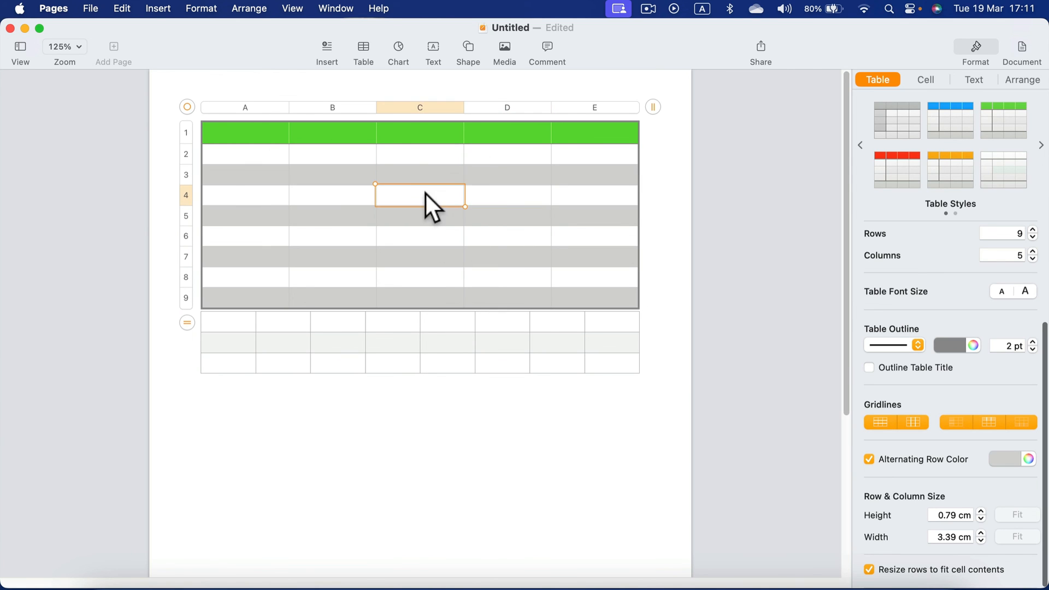
{"action": "mouse_move", "coordinate": [948, 82]}
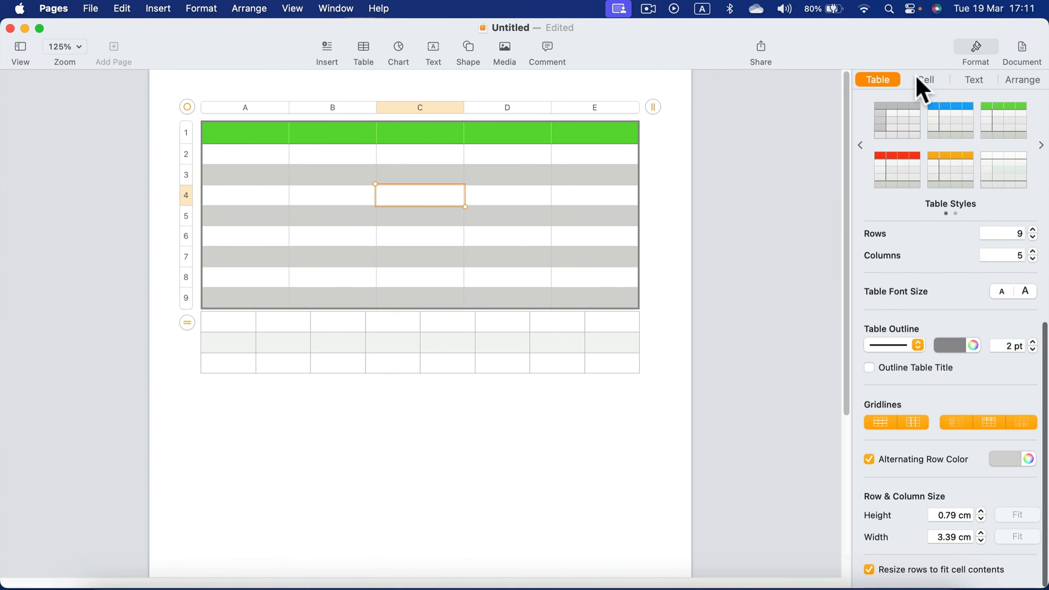
{"action": "left_click", "coordinate": [926, 79]}
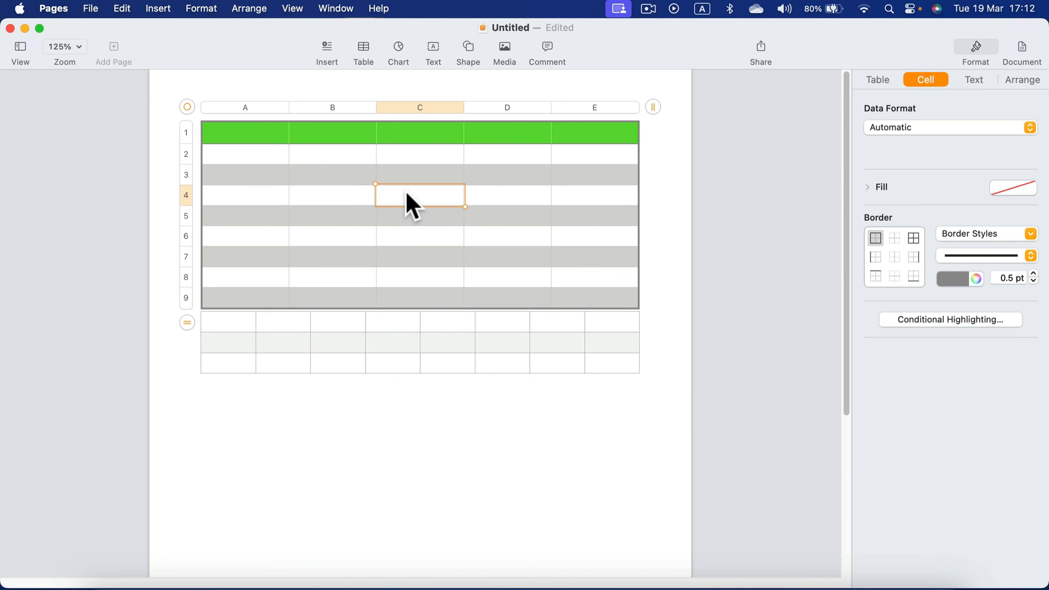
{"action": "left_click", "coordinate": [1012, 187]}
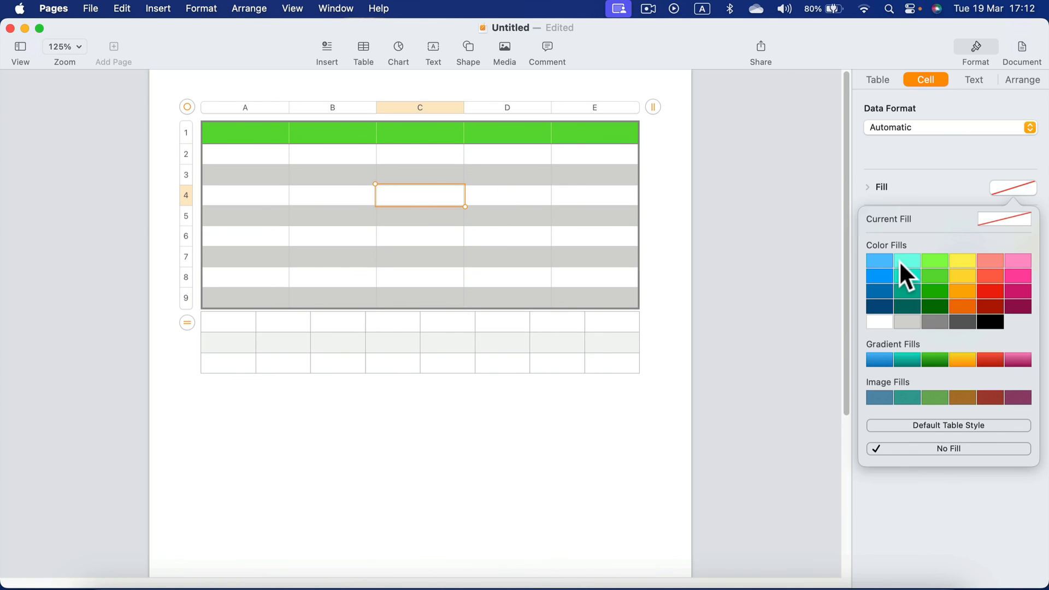
{"action": "left_click", "coordinate": [908, 261]}
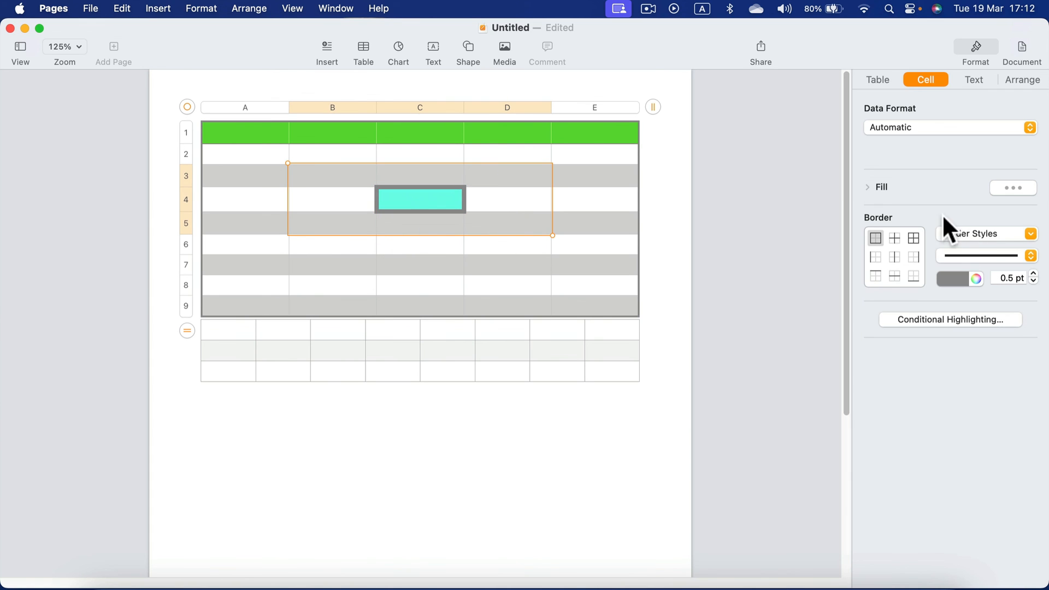
{"action": "left_click", "coordinate": [1012, 187]}
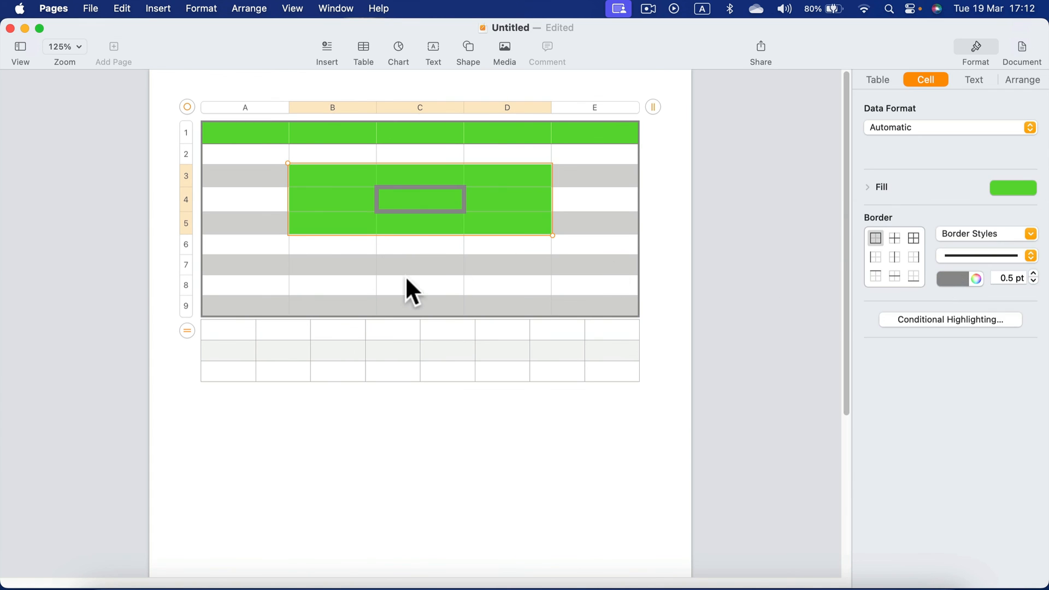